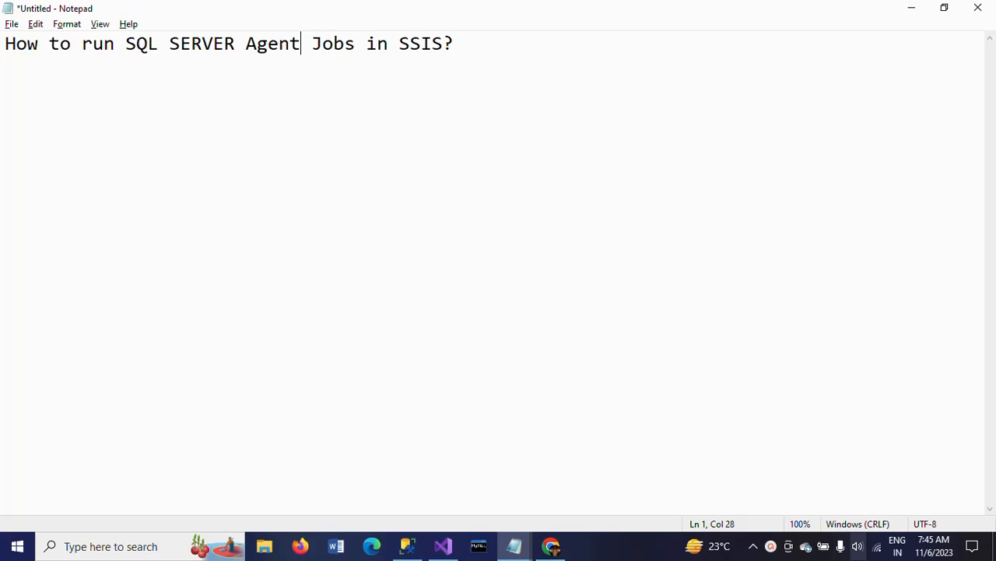
Switch to Visual Studio showing Package1.dtsx's empty Control Flow design view
left_click(442, 545)
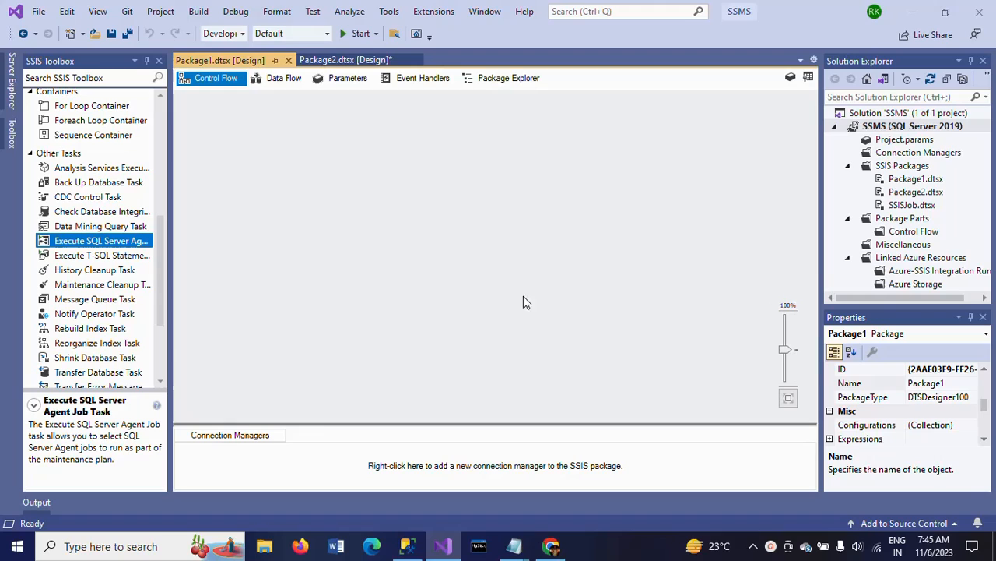
mouse_move(911, 193)
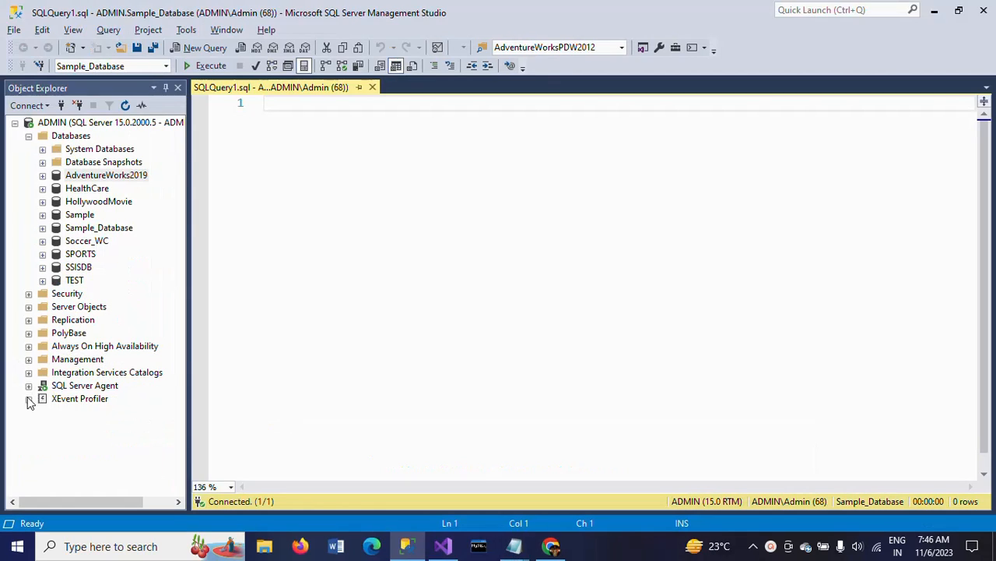
left_click(29, 385)
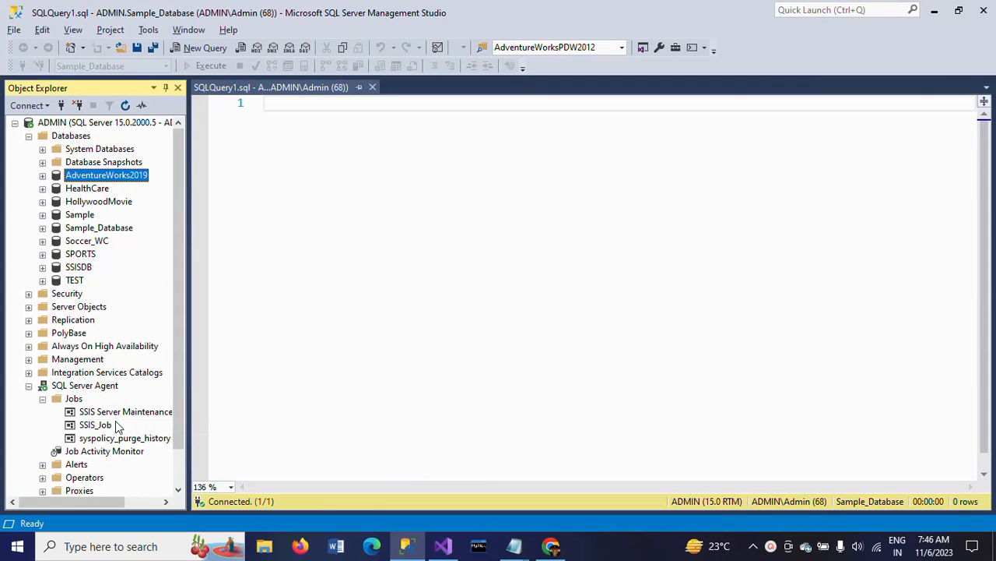
mouse_move(12, 403)
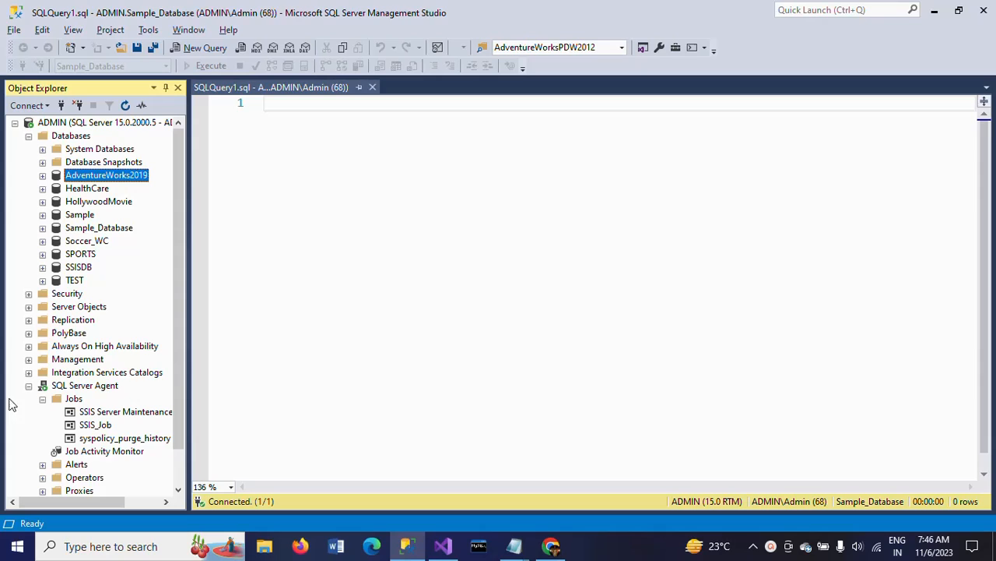
left_click(28, 385)
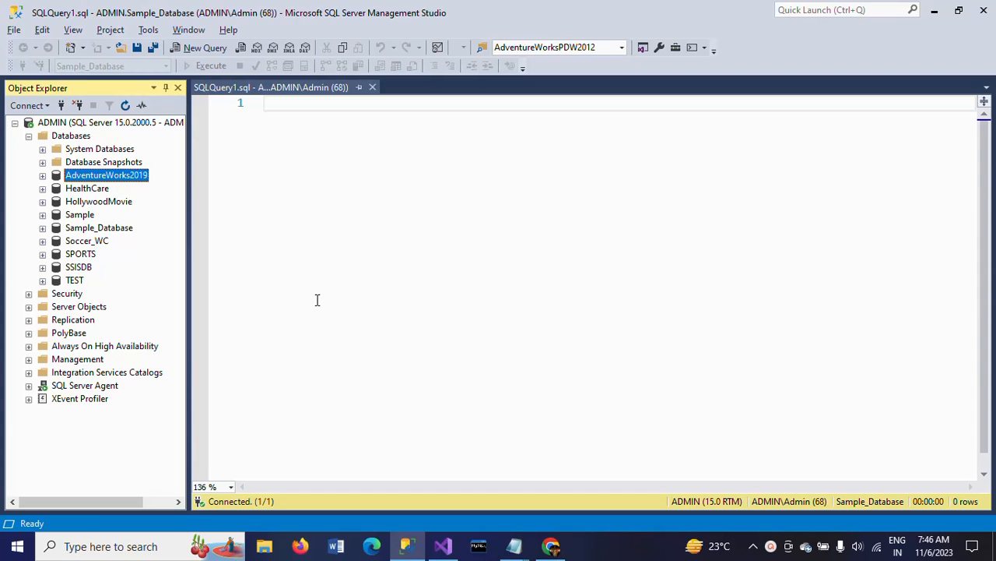
left_click(442, 546)
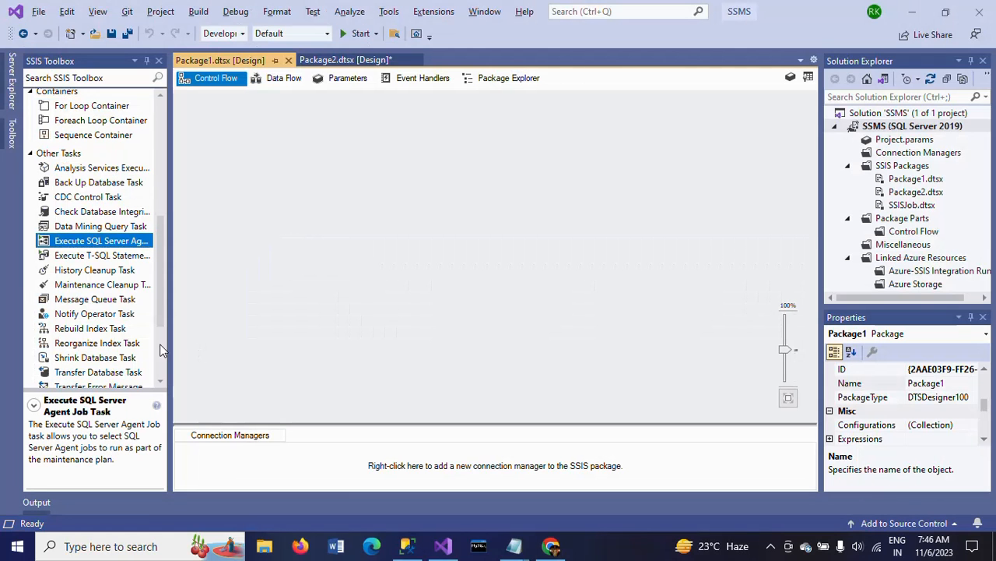
mouse_move(499, 218)
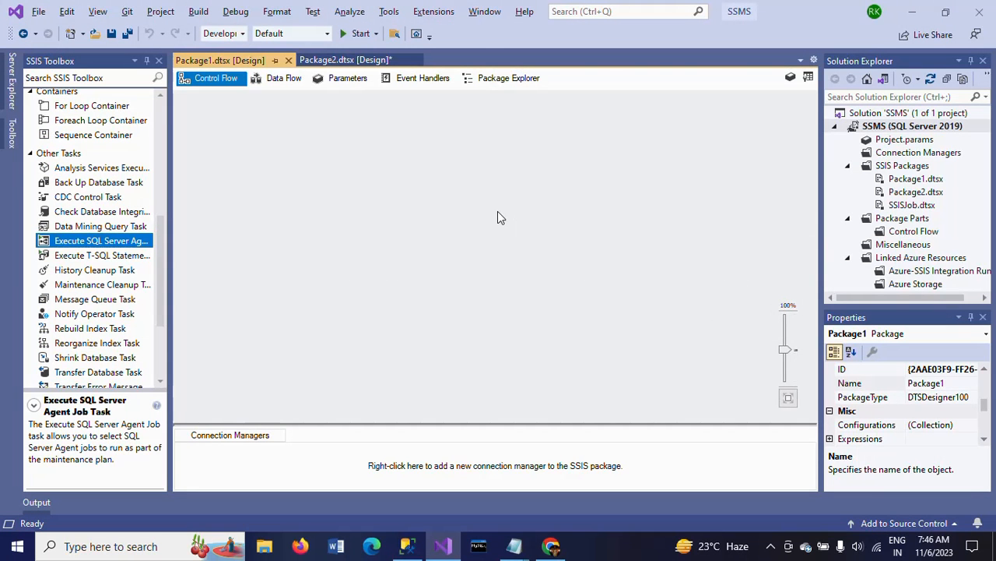
mouse_move(304, 253)
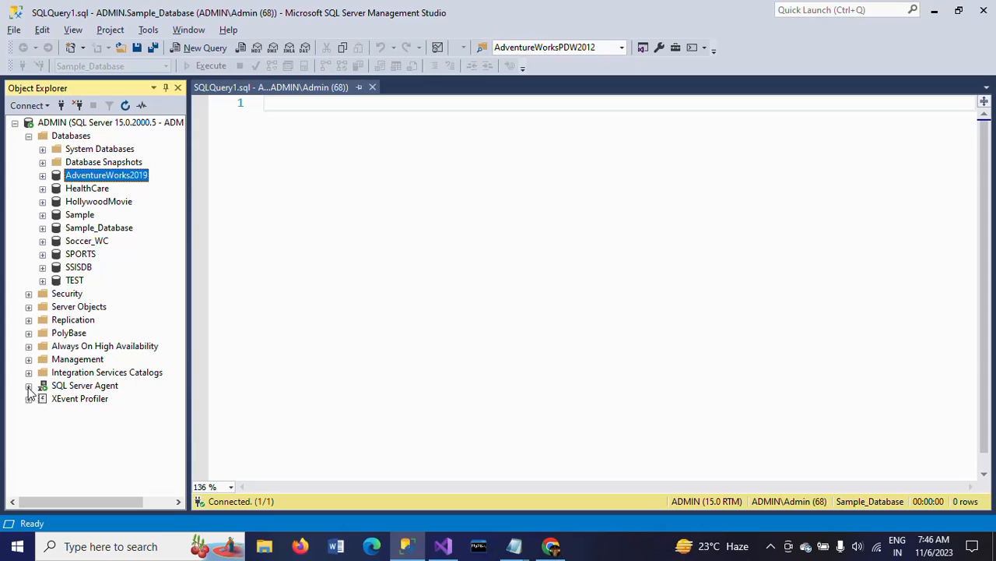
Expand SQL Server Agent in Object Explorer and show SSIS_Job's shortcut menu
left_click(29, 385)
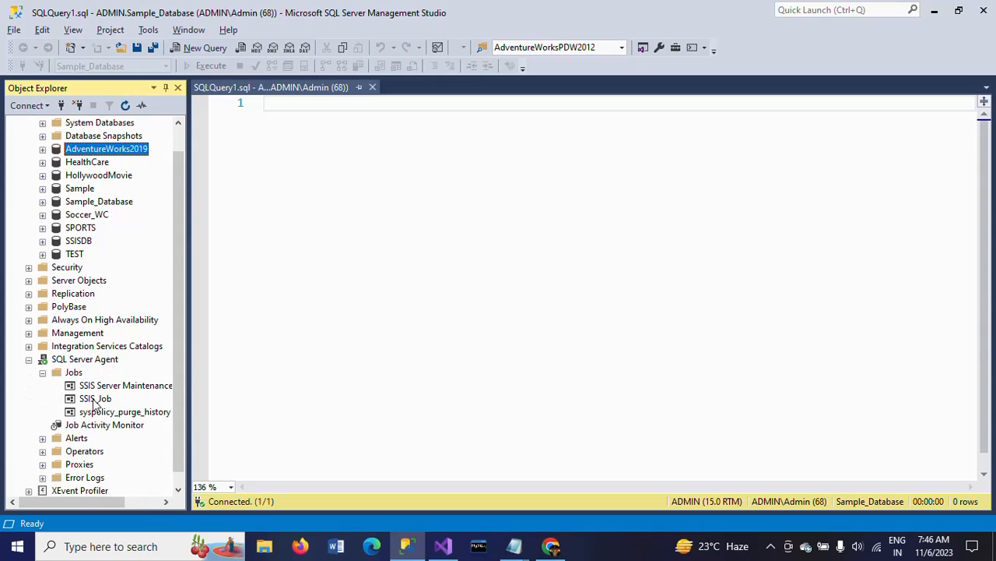
right_click(95, 398)
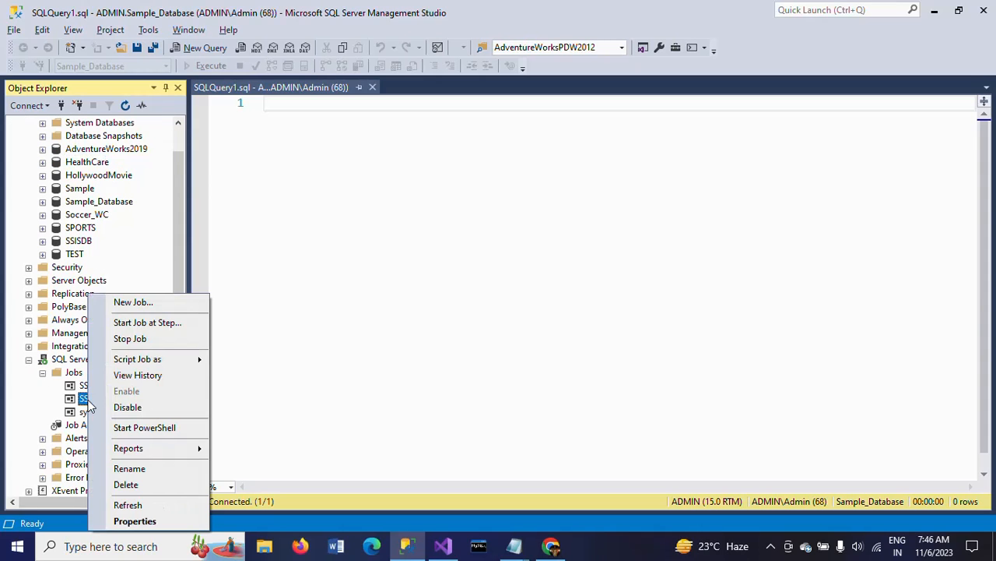
mouse_move(147, 322)
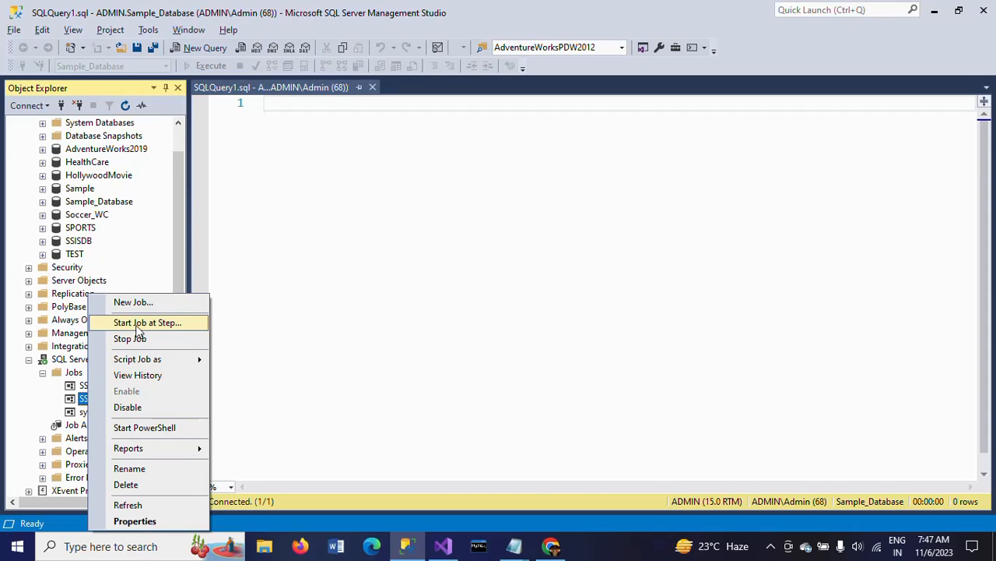
mouse_move(155, 328)
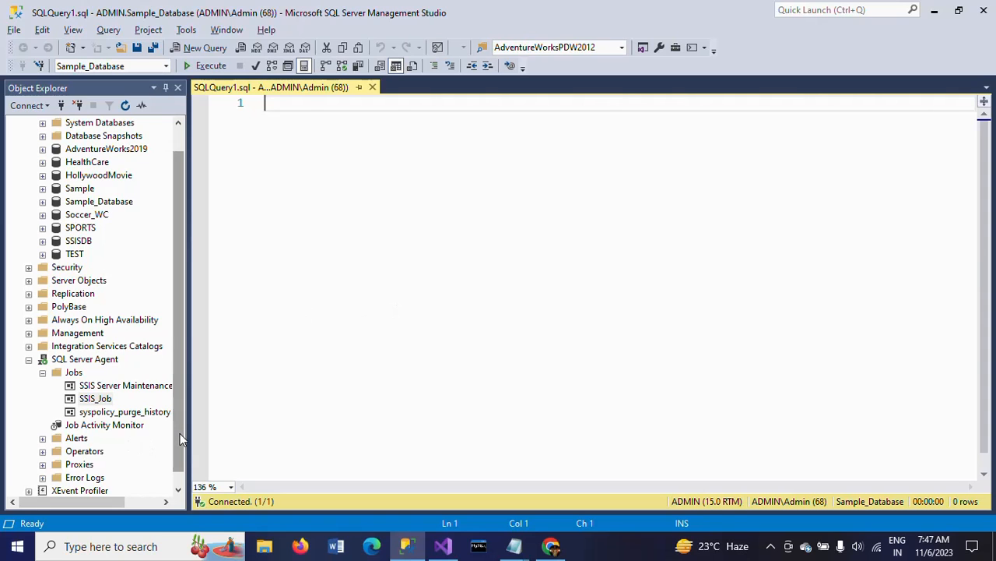
Drag an Execute SQL Server Agent Job Task onto Package1's control flow and select it
left_click(442, 545)
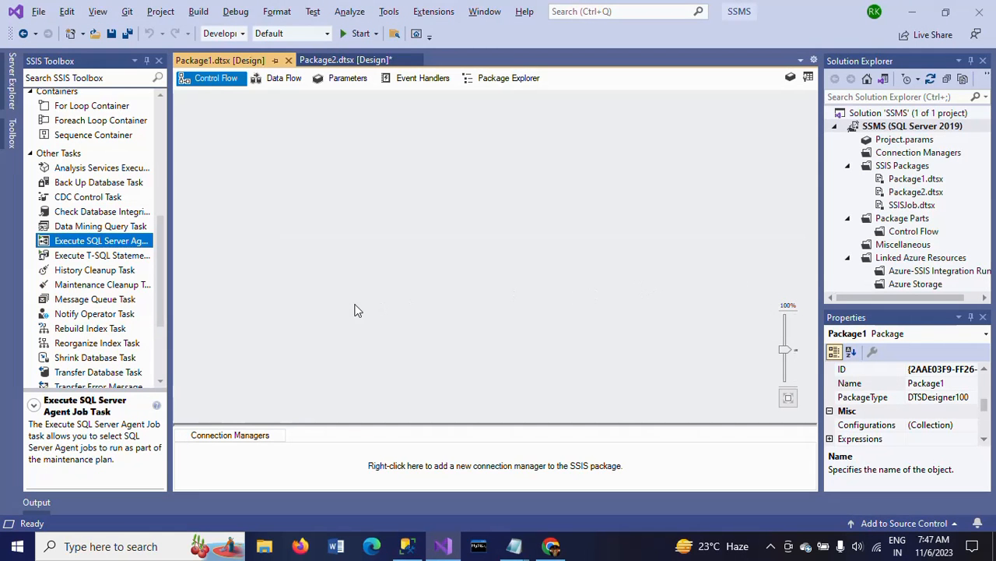
mouse_move(593, 263)
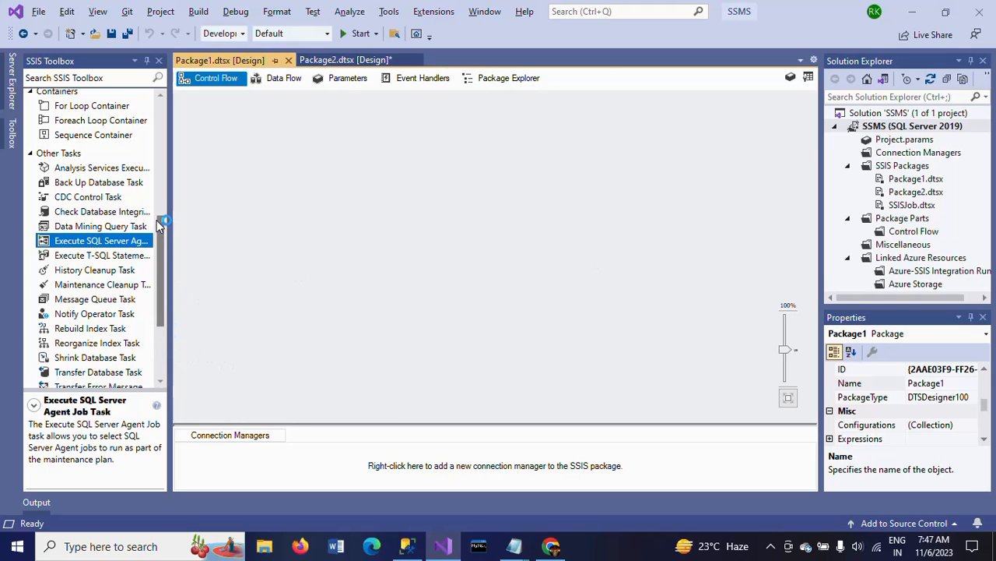
scroll("up", 3)
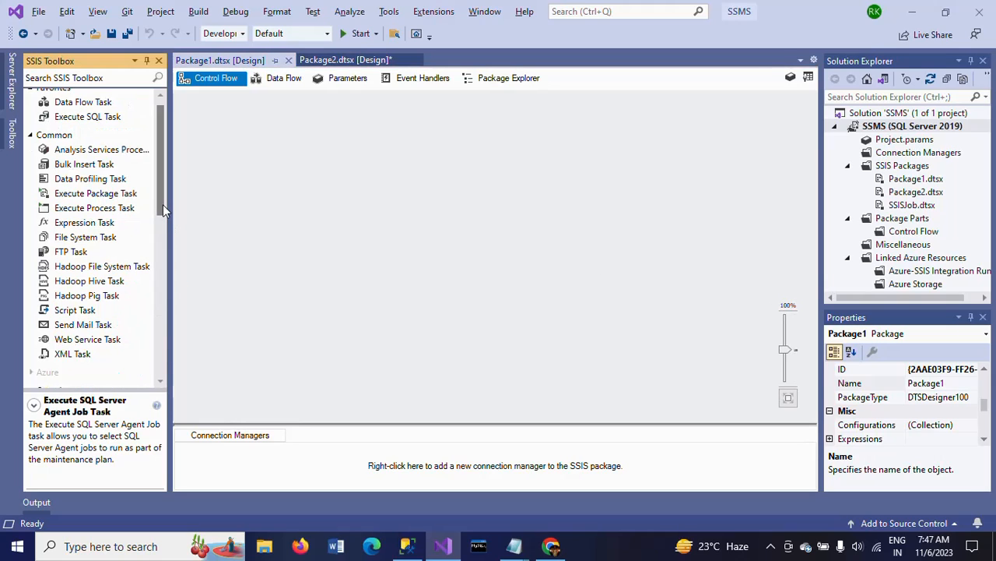
scroll("down", 3)
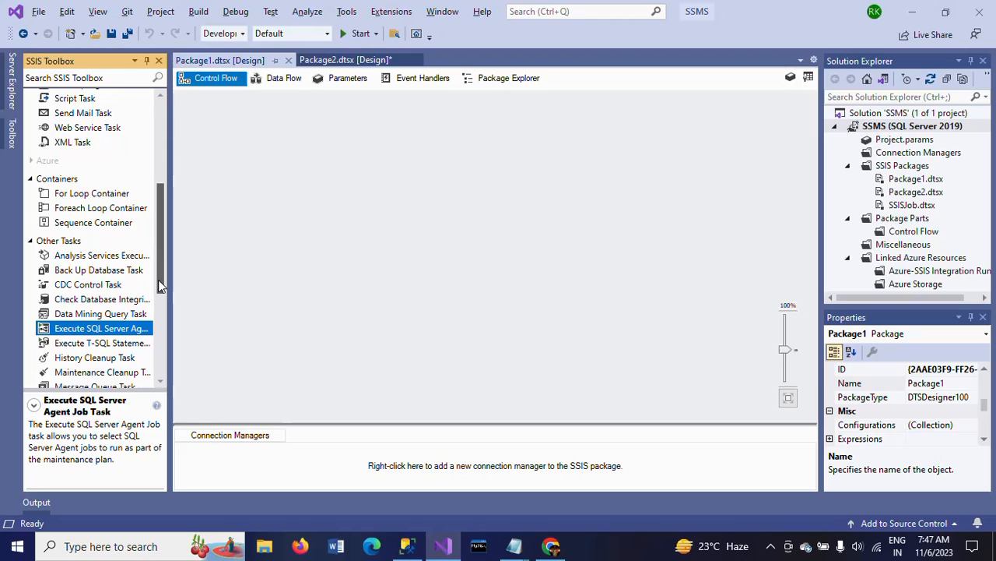
mouse_move(100, 328)
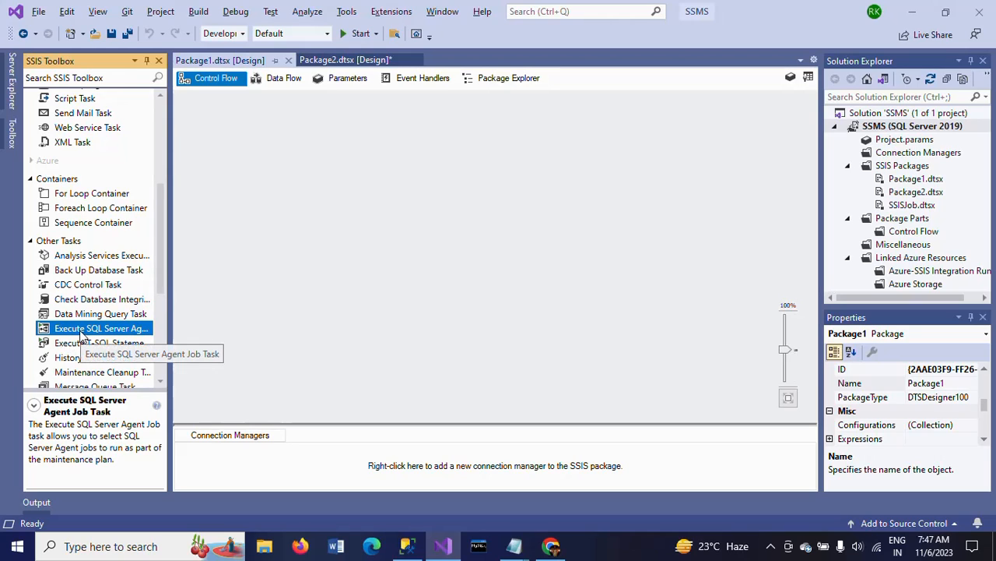
left_click_drag(101, 328, 540, 186)
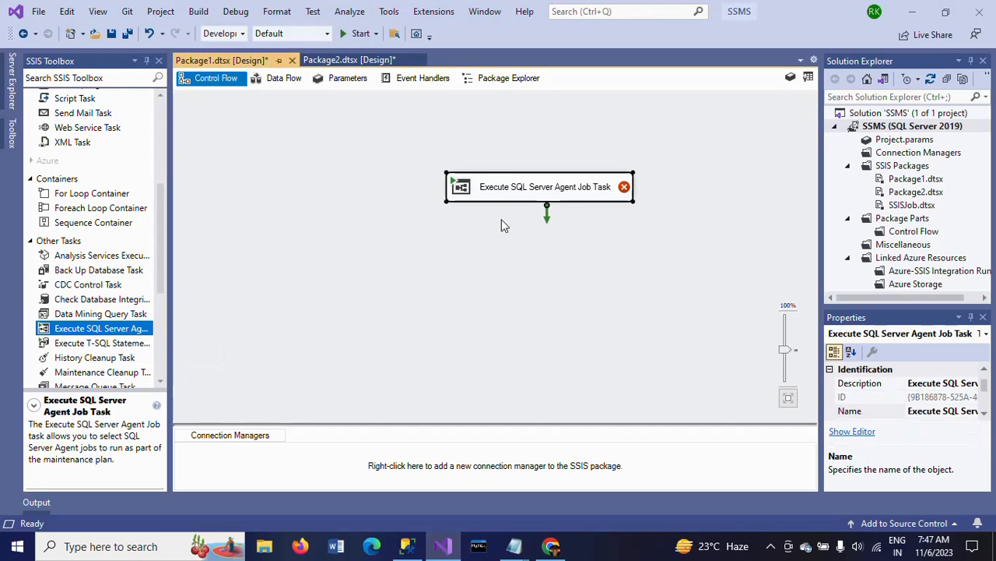
left_click_drag(539, 186, 485, 174)
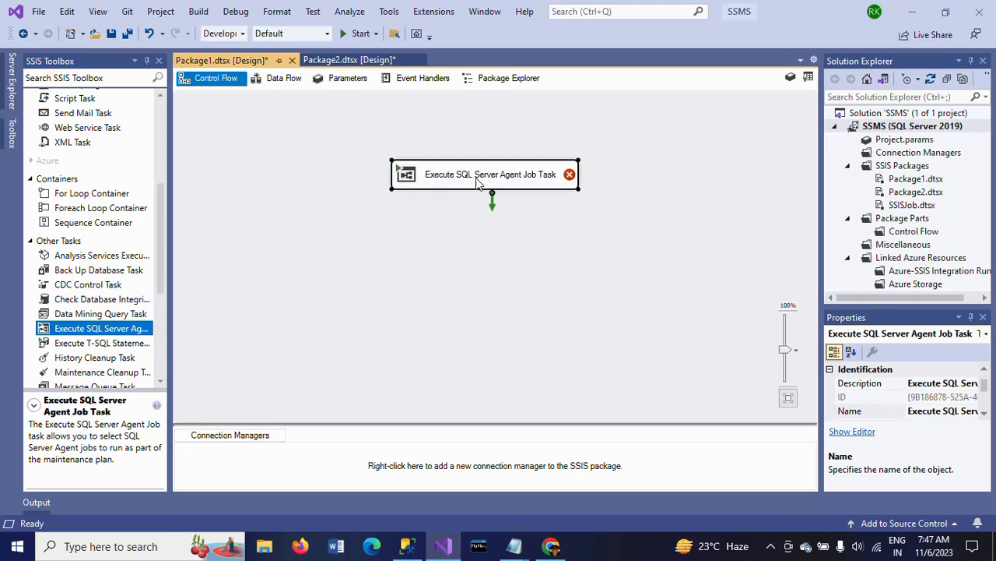
mouse_move(31, 249)
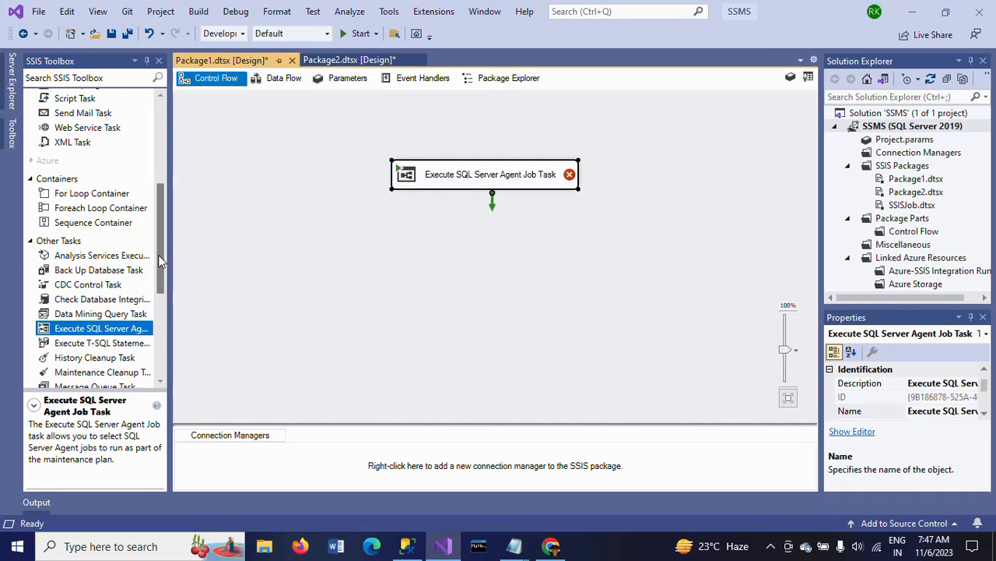
scroll("up", 3)
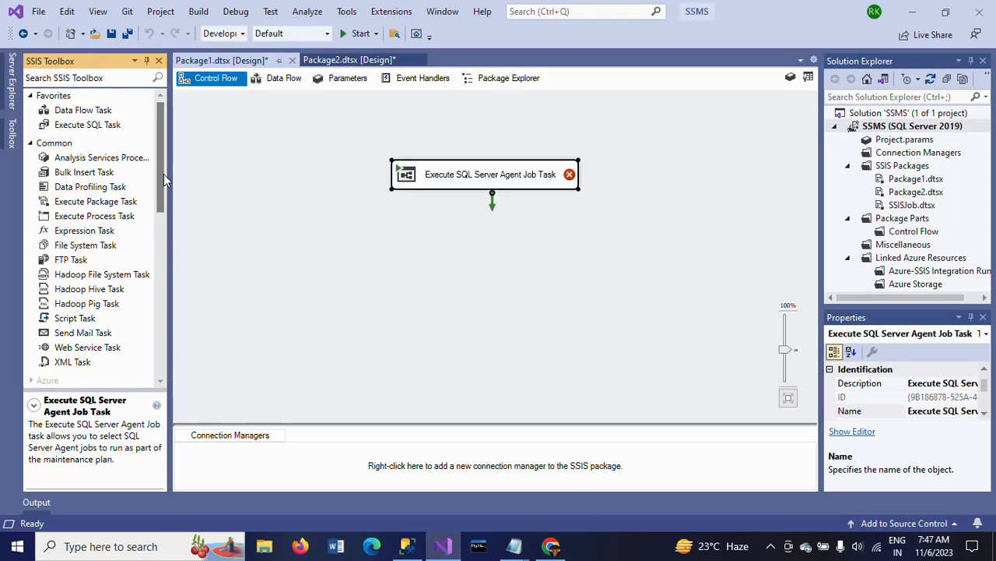
mouse_move(139, 259)
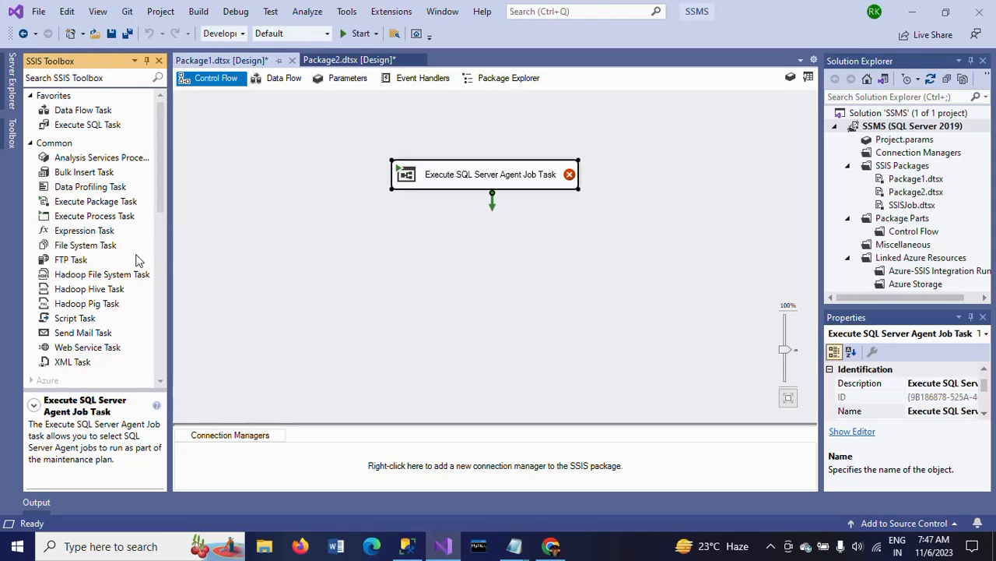
mouse_move(115, 366)
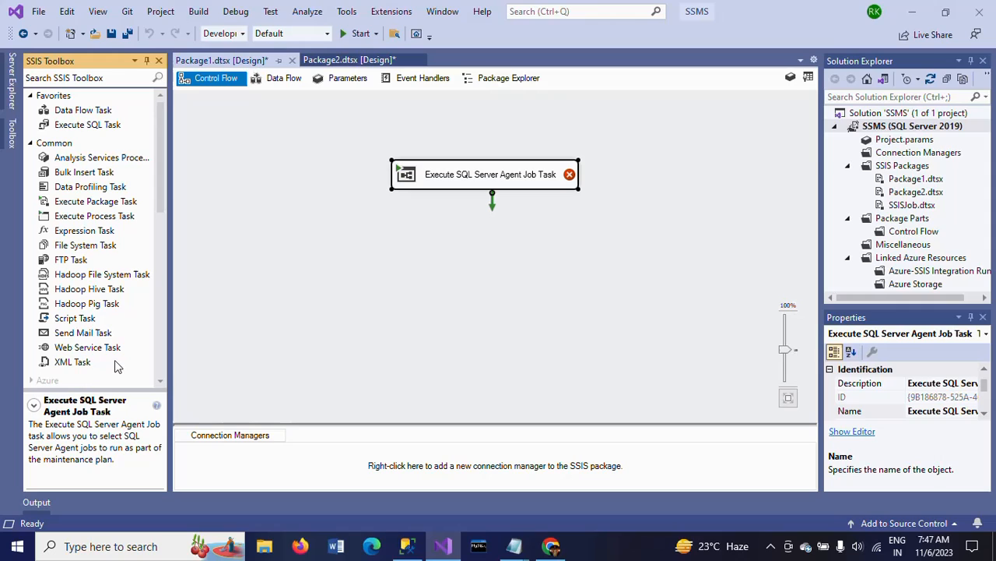
mouse_move(327, 310)
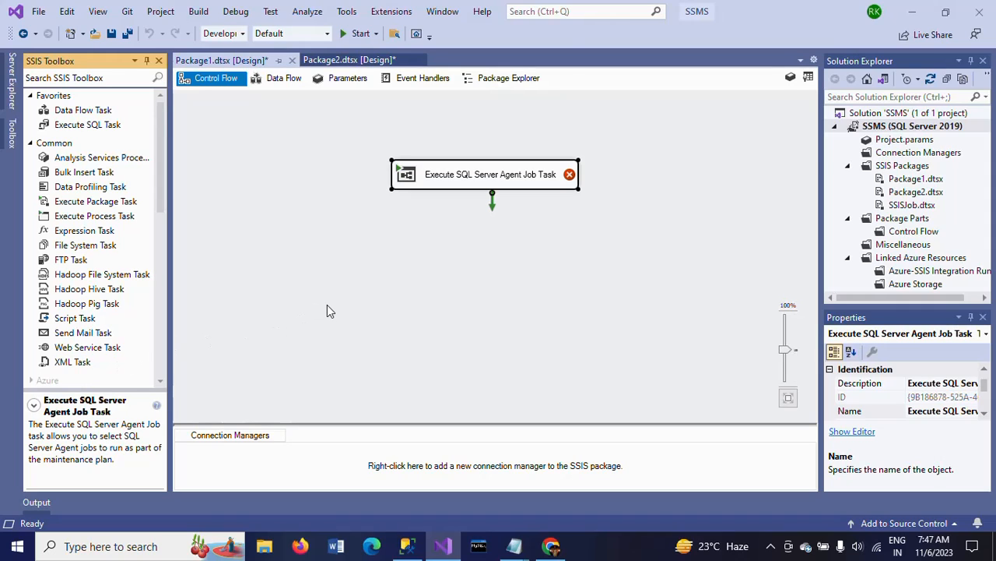
mouse_move(426, 256)
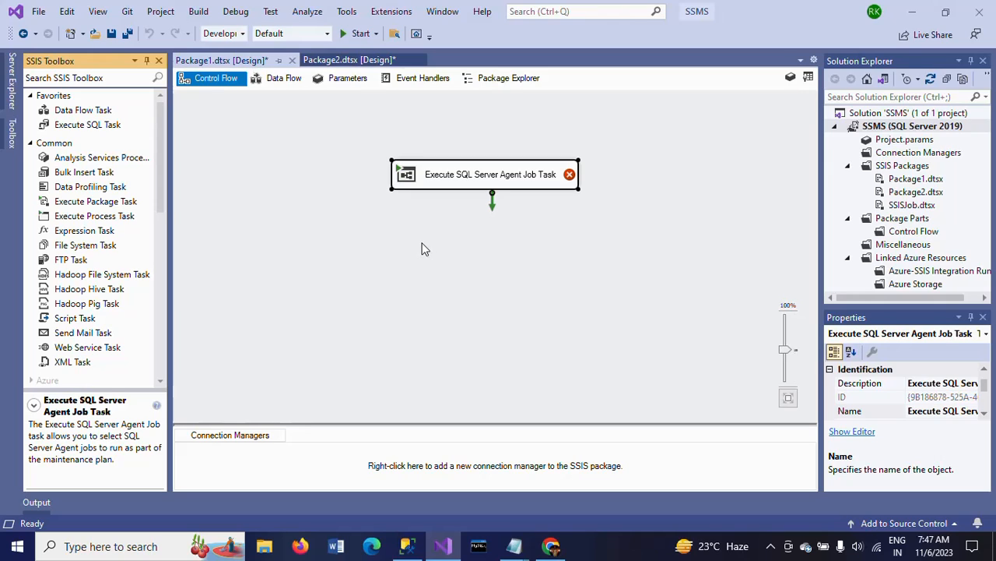
left_click(357, 249)
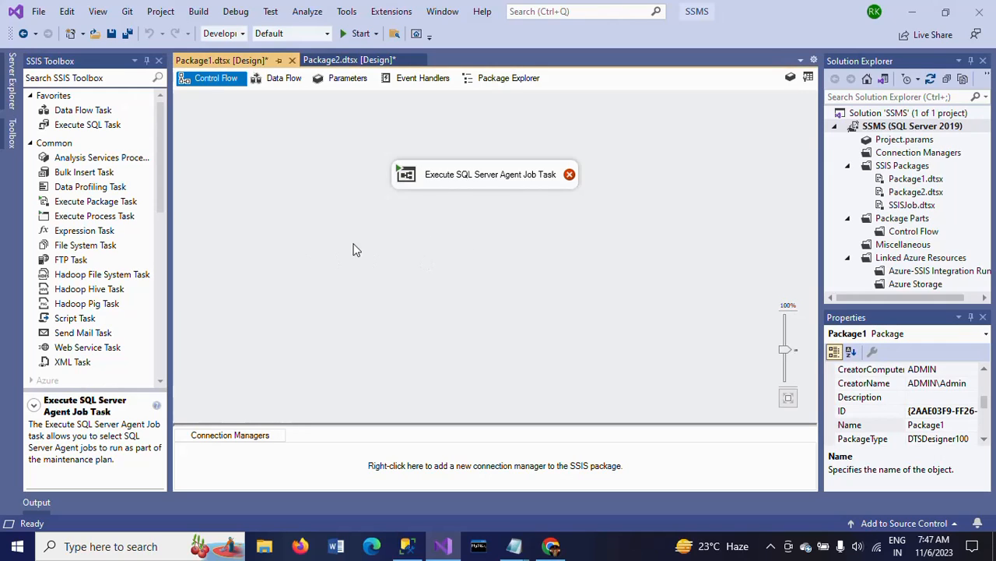
left_click(490, 174)
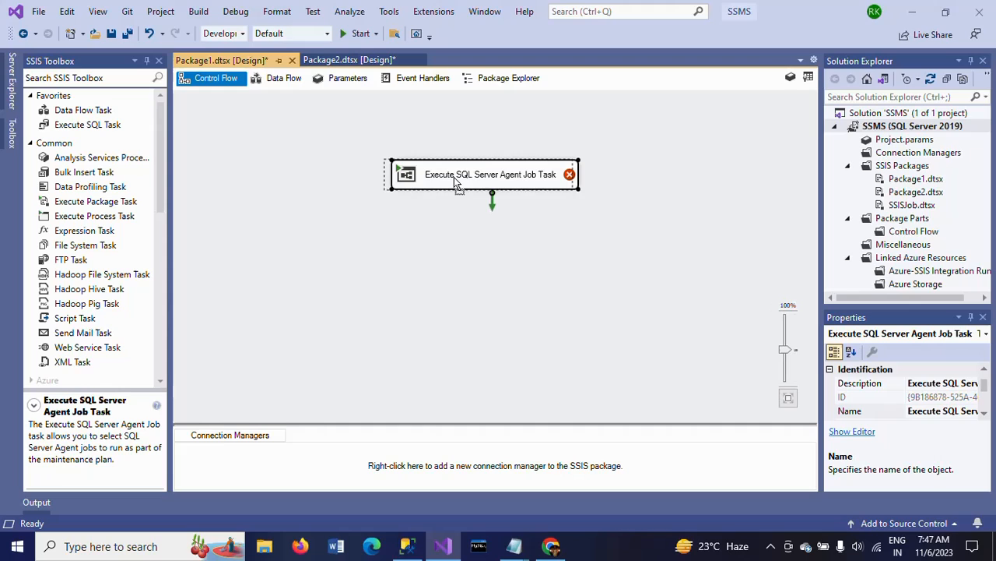
left_click(532, 220)
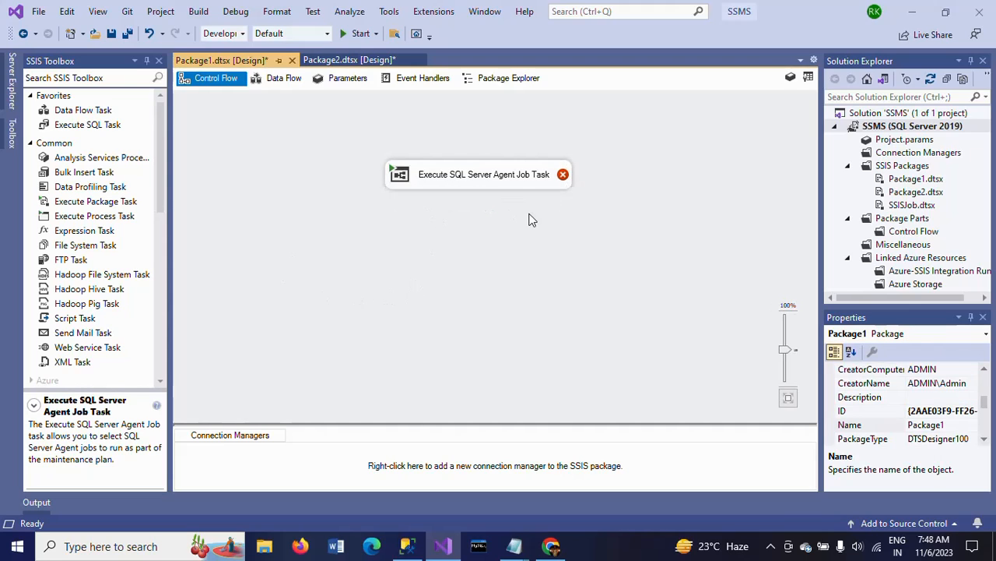
left_click(478, 173)
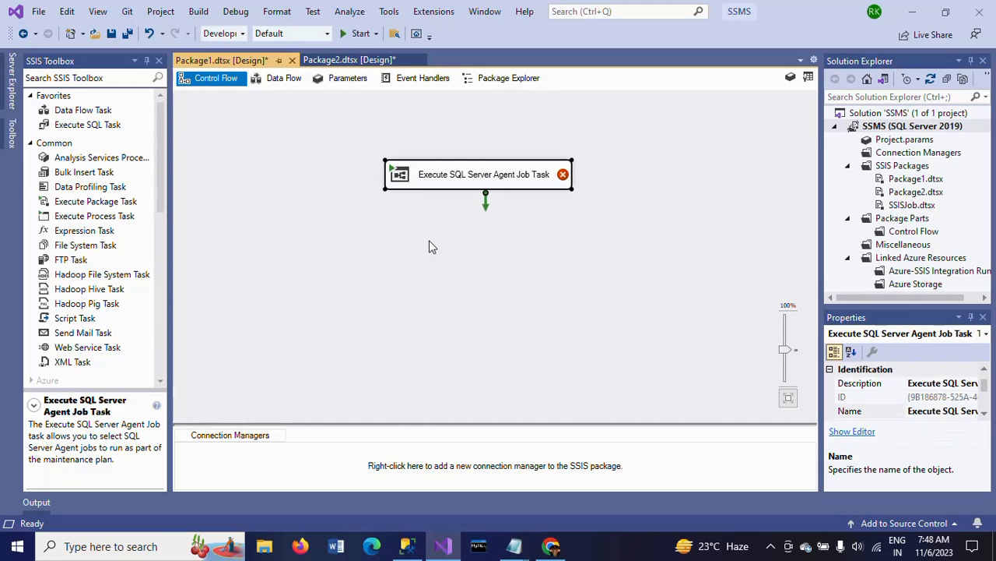
Open the job task's editor and start a new connection from Connection Properties
double_click(483, 174)
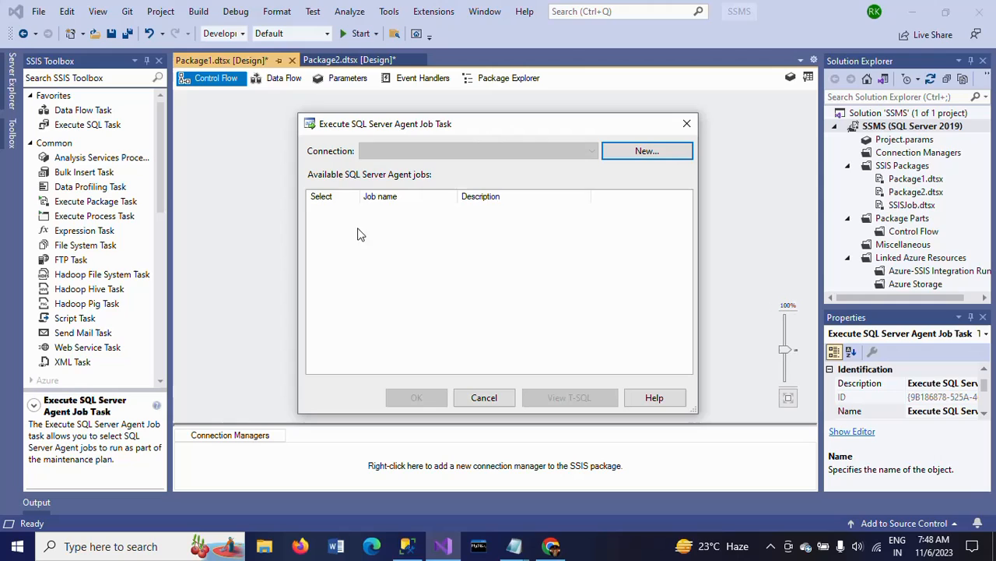
mouse_move(389, 172)
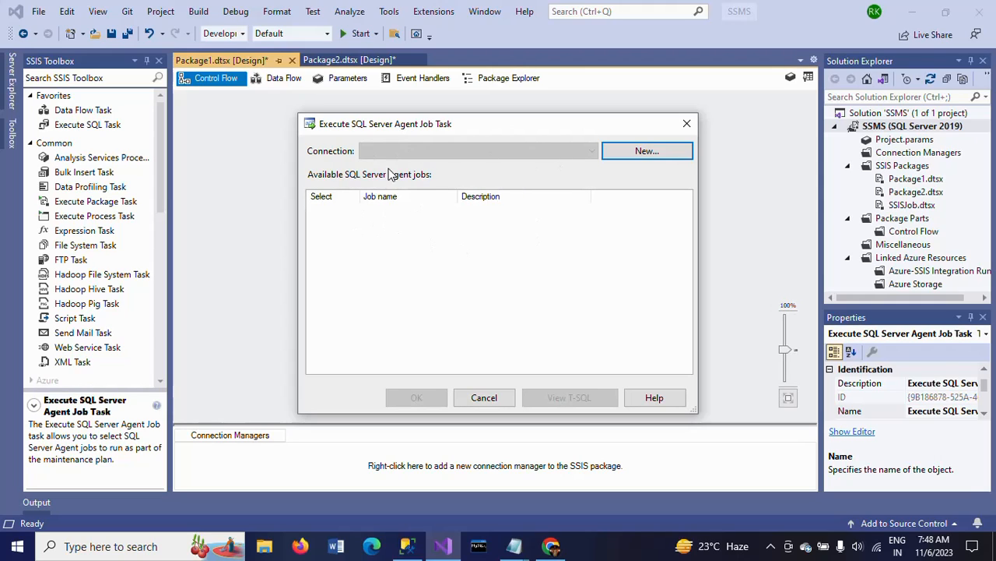
mouse_move(594, 173)
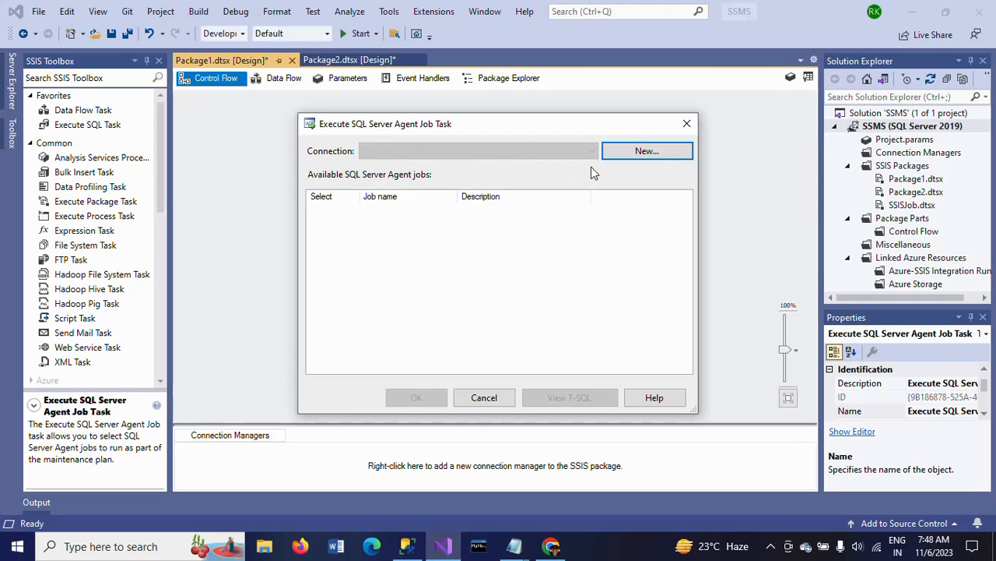
mouse_move(647, 151)
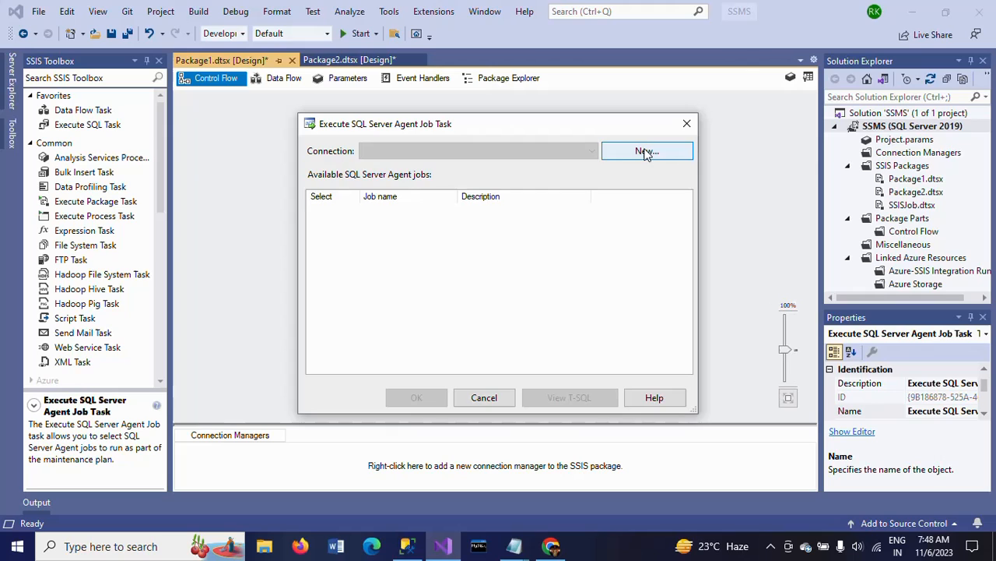
left_click(647, 150)
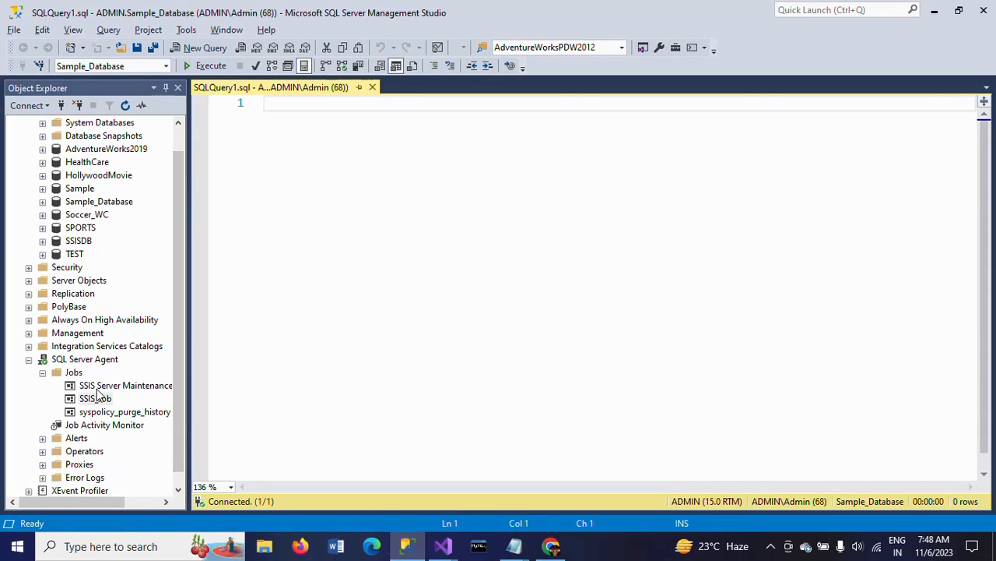
mouse_move(86, 499)
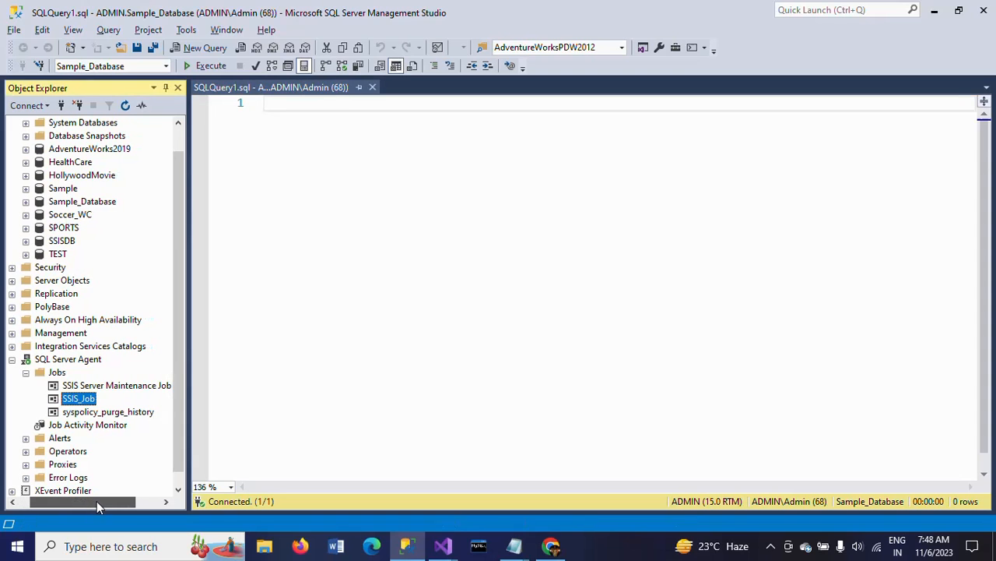
left_click(333, 406)
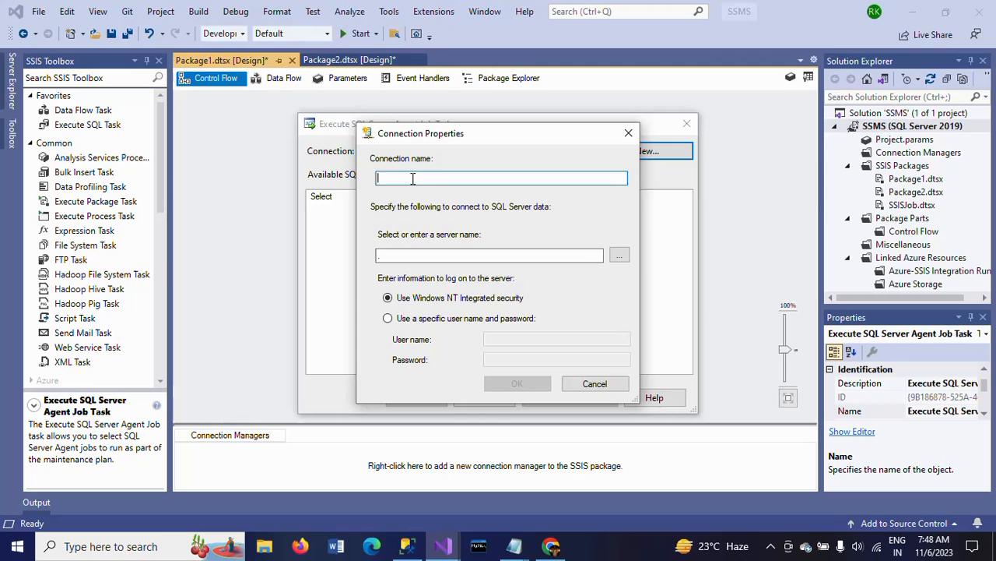
Create connection SSIS_Job pointing to server ADMIN
type("SSIS_Job")
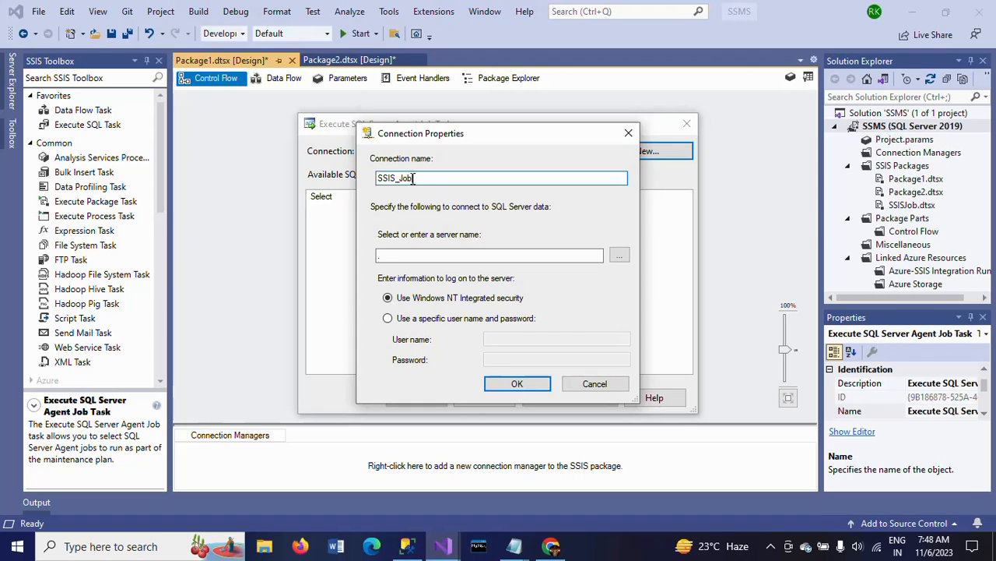
left_click(489, 255)
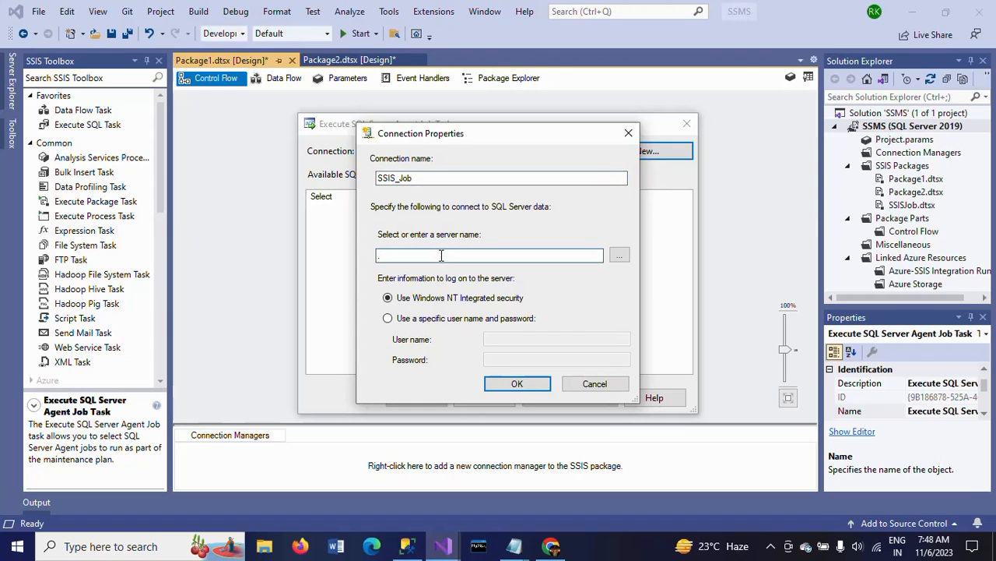
type("A")
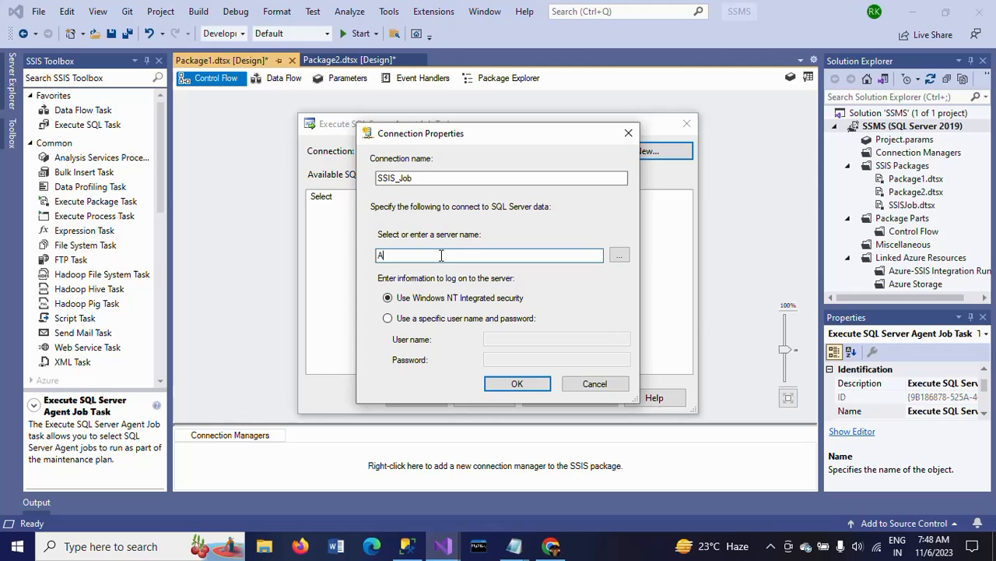
type("DMIN")
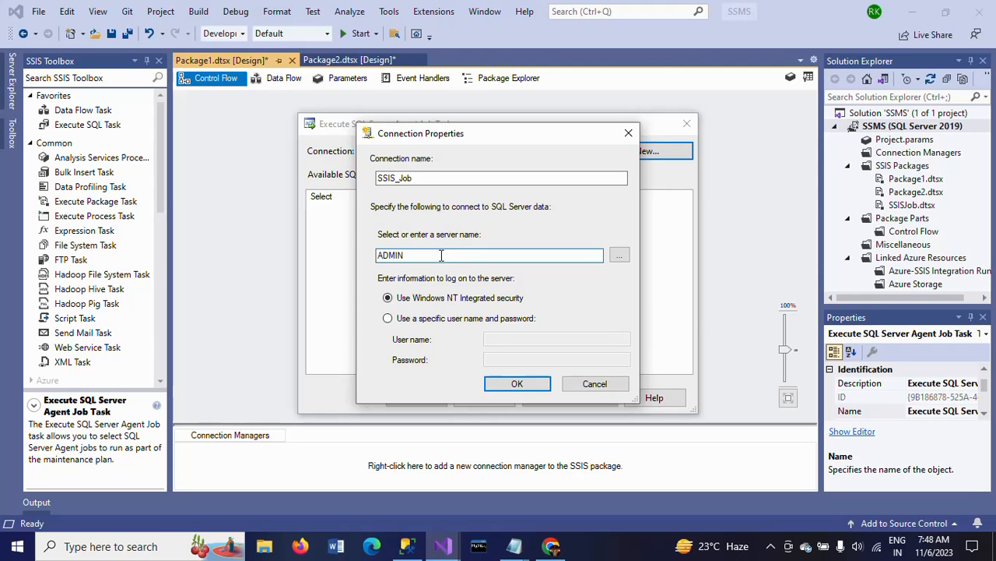
left_click(517, 383)
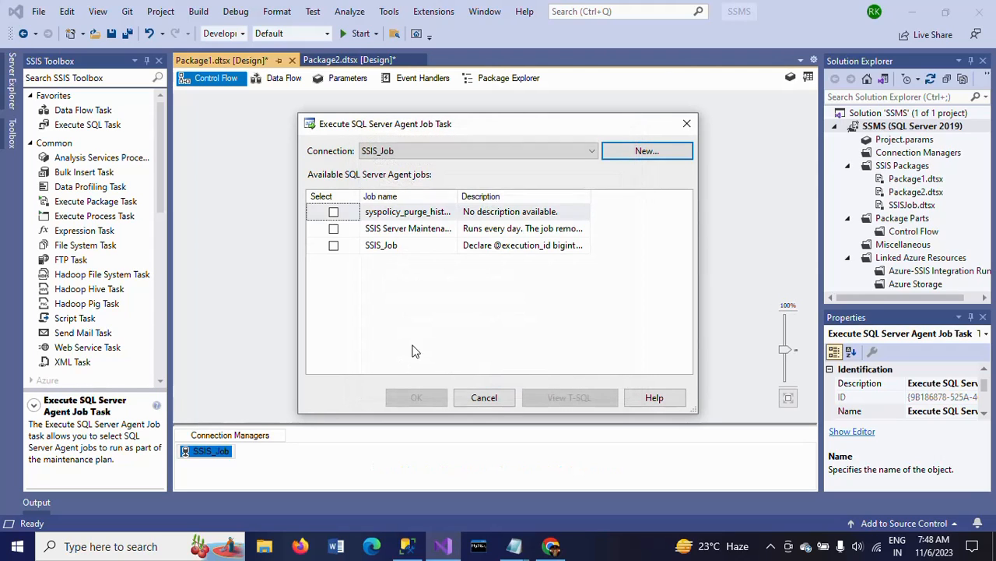
mouse_move(352, 299)
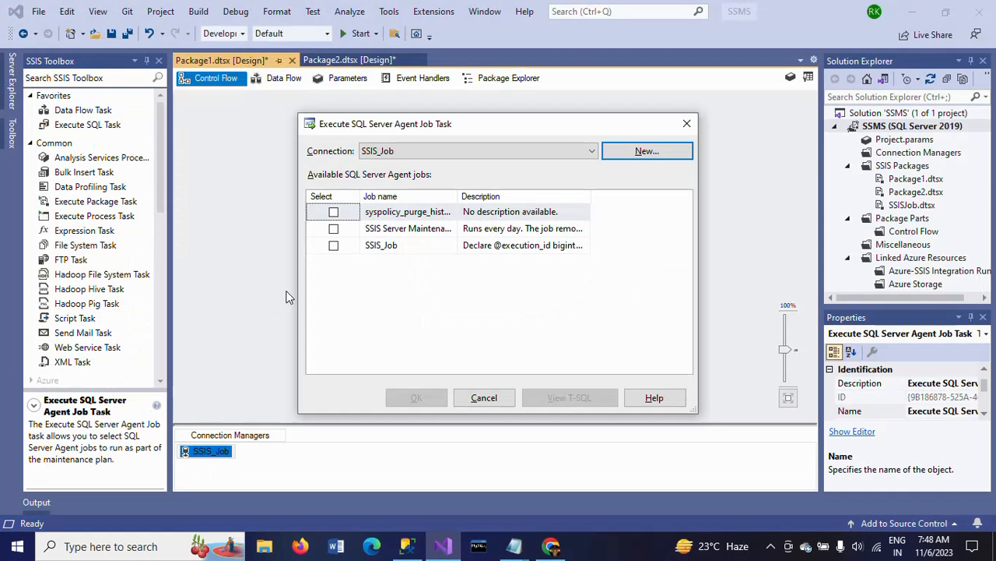
mouse_move(456, 198)
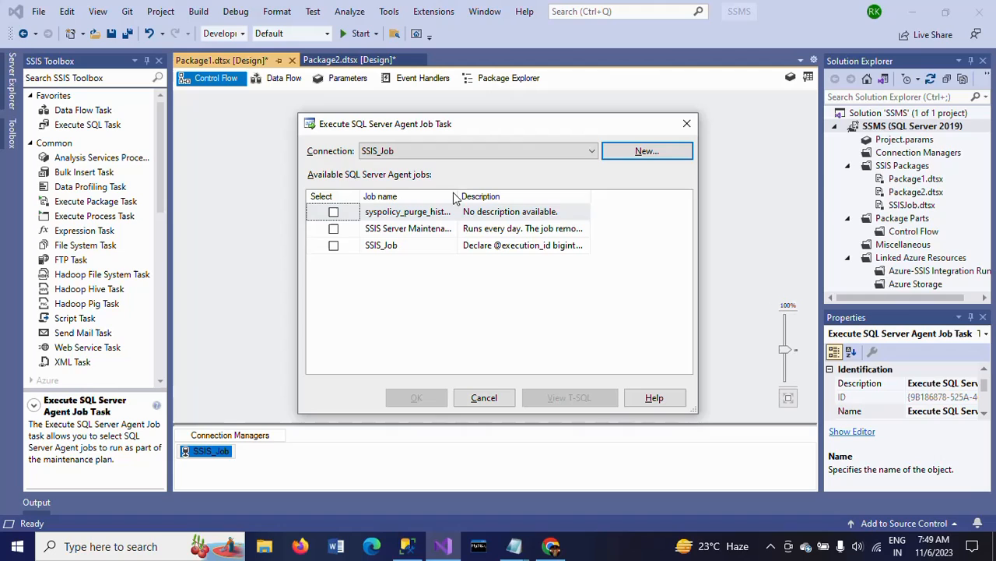
Widen the job name column and tick SSIS_Job as the job to run
left_click(410, 211)
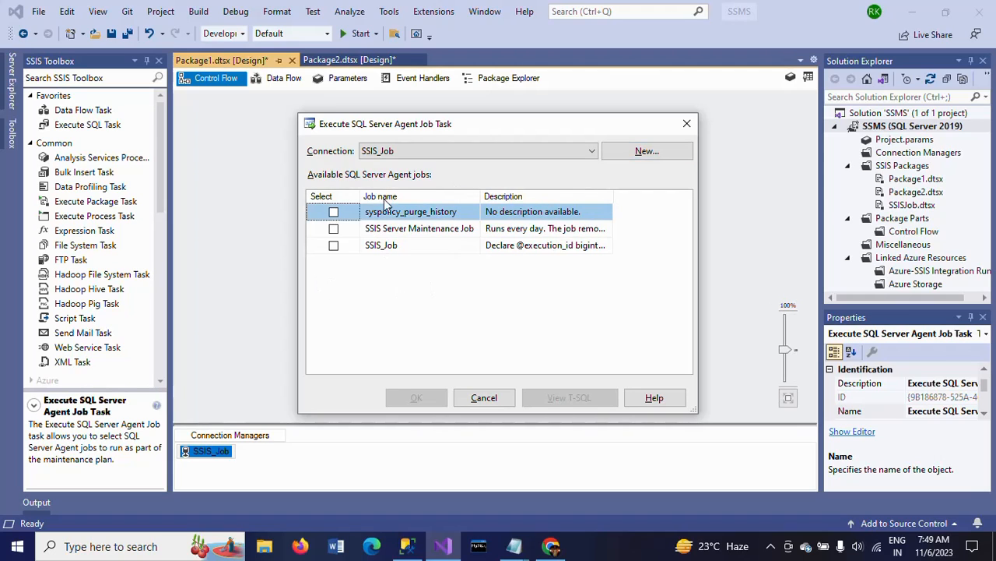
mouse_move(382, 266)
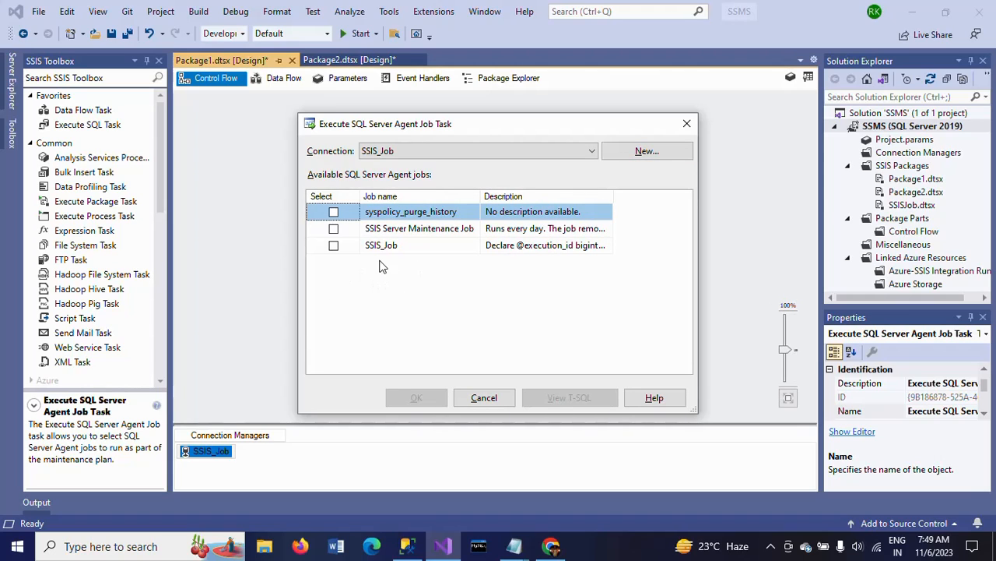
mouse_move(361, 299)
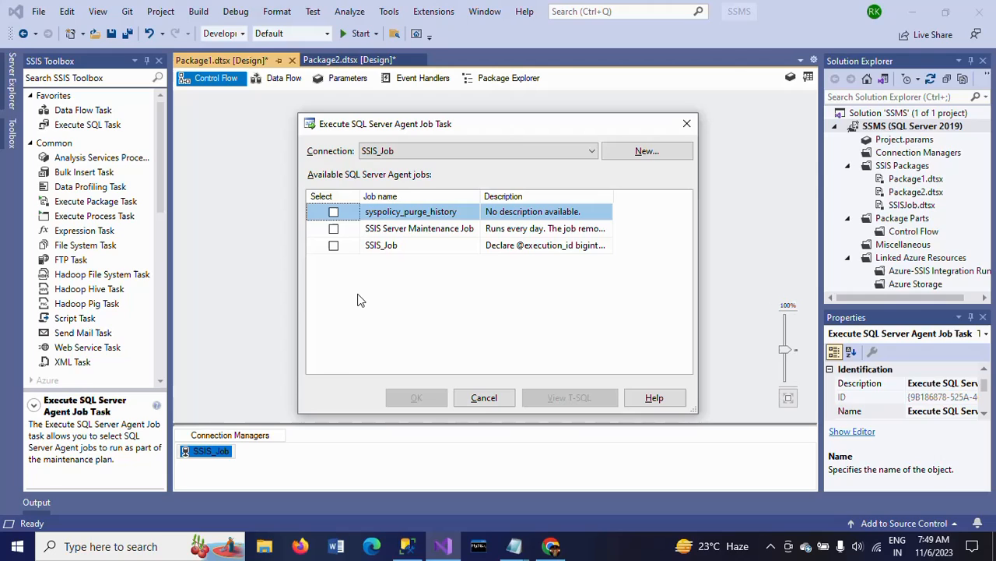
mouse_move(373, 281)
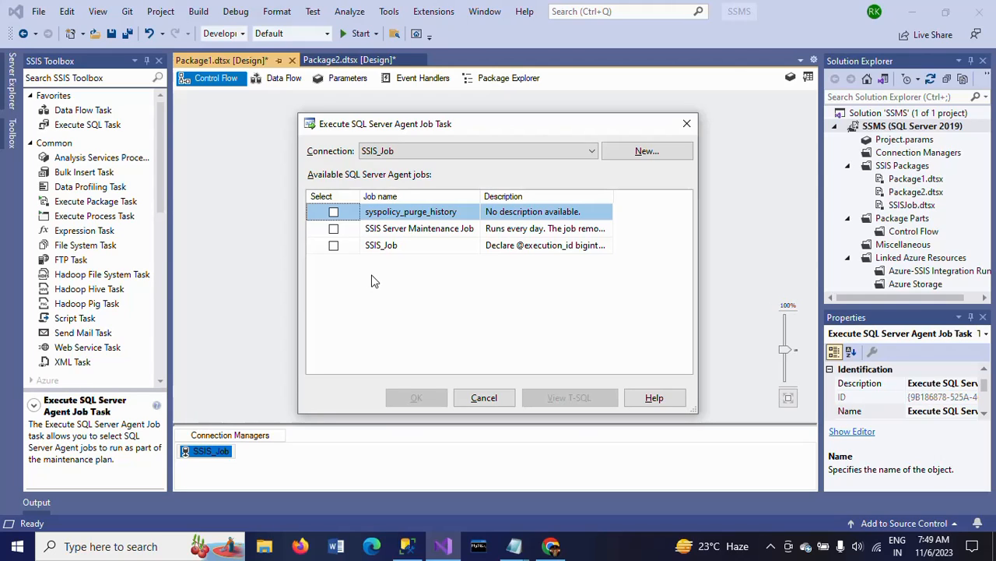
mouse_move(382, 258)
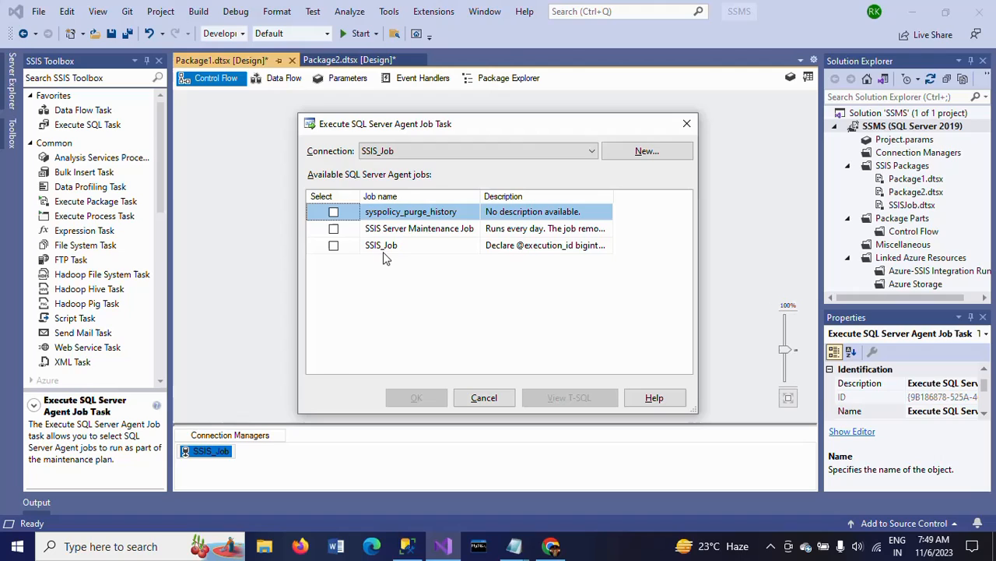
mouse_move(335, 246)
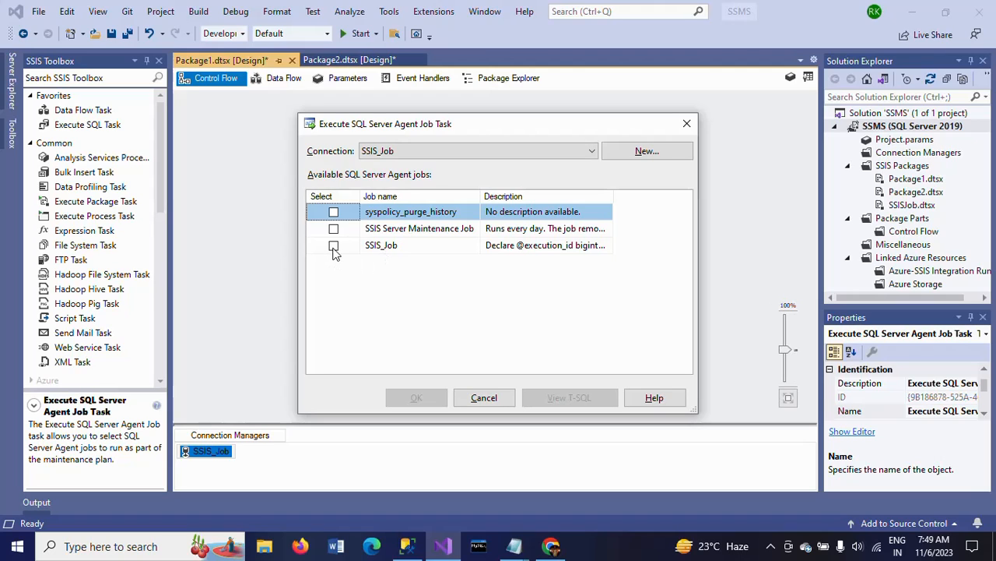
left_click(333, 245)
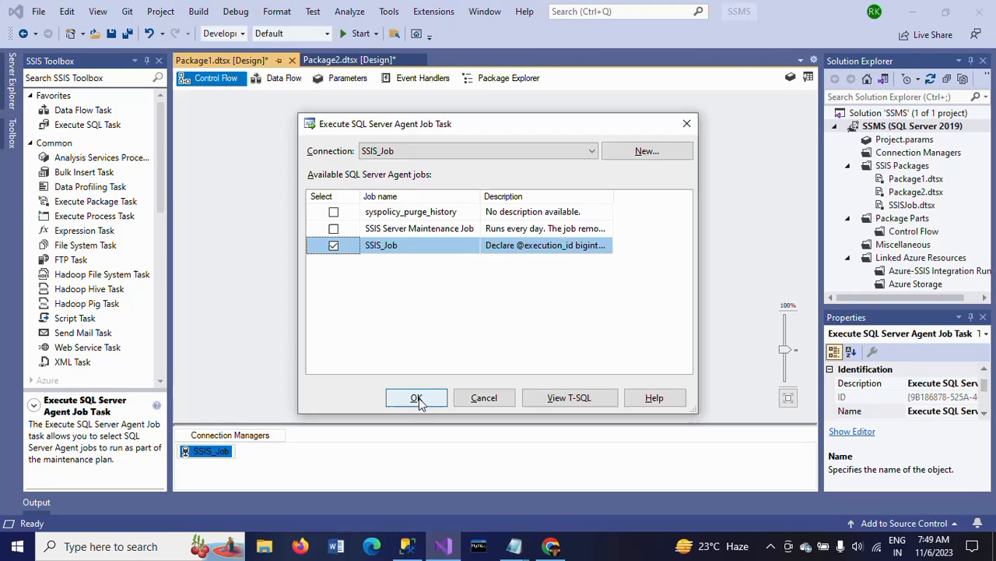
mouse_move(569, 397)
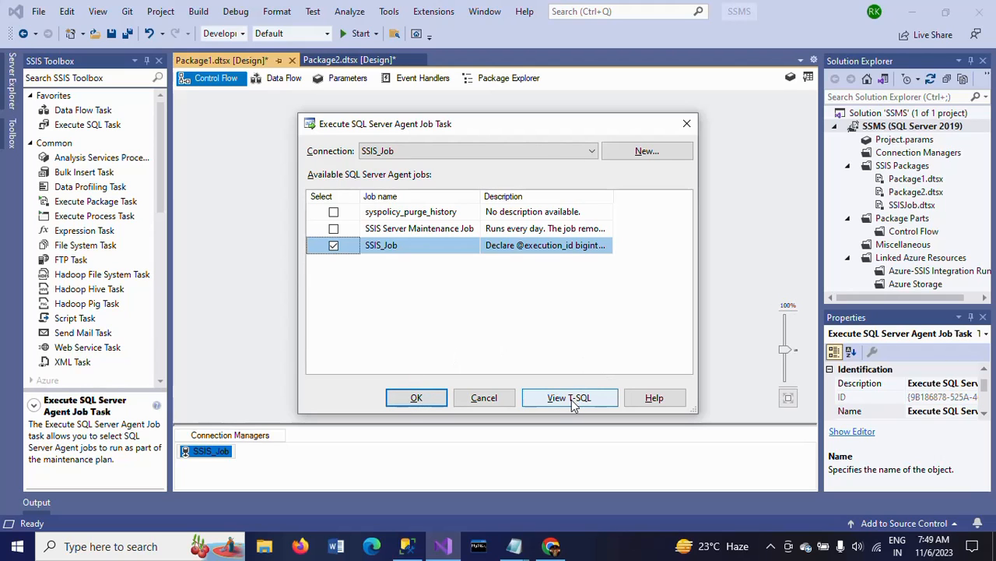
Preview the job's generated T-SQL, close it, and confirm the task editor with OK
left_click(569, 397)
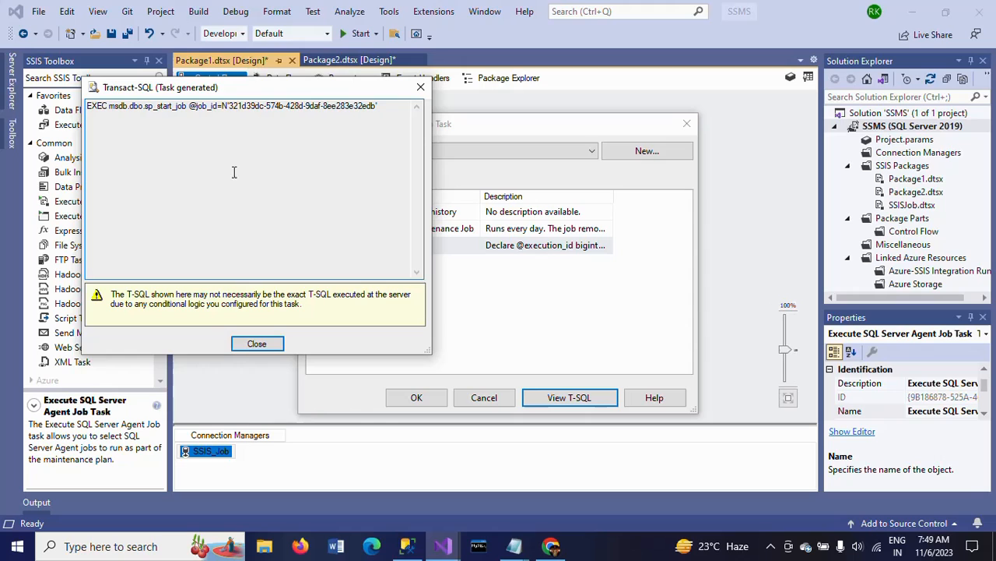
mouse_move(367, 126)
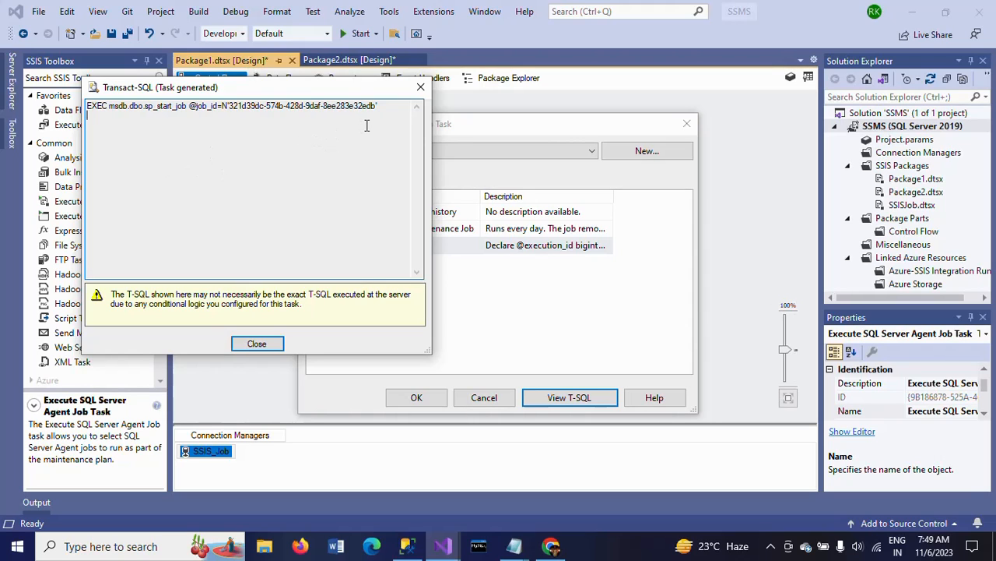
mouse_move(415, 105)
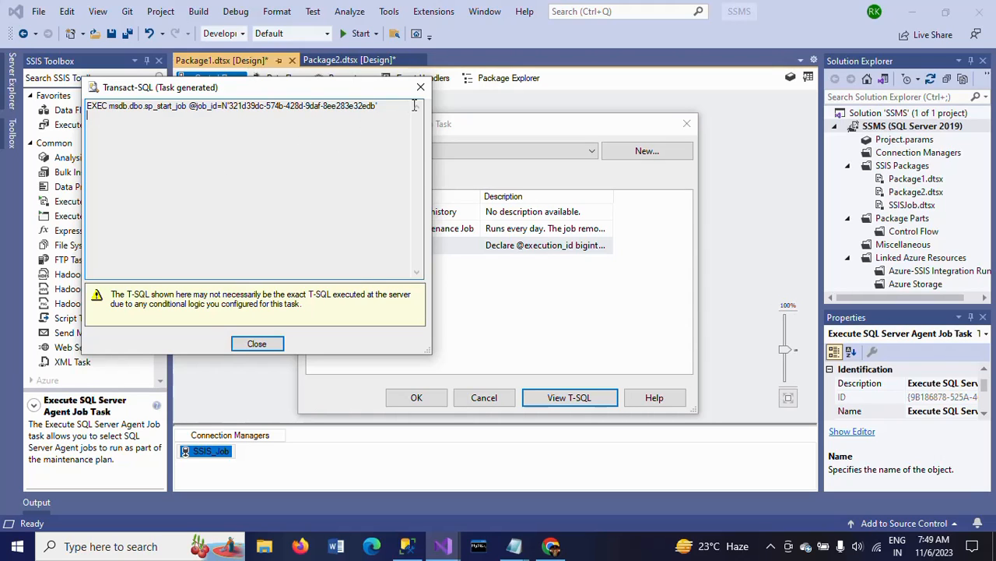
left_click(257, 343)
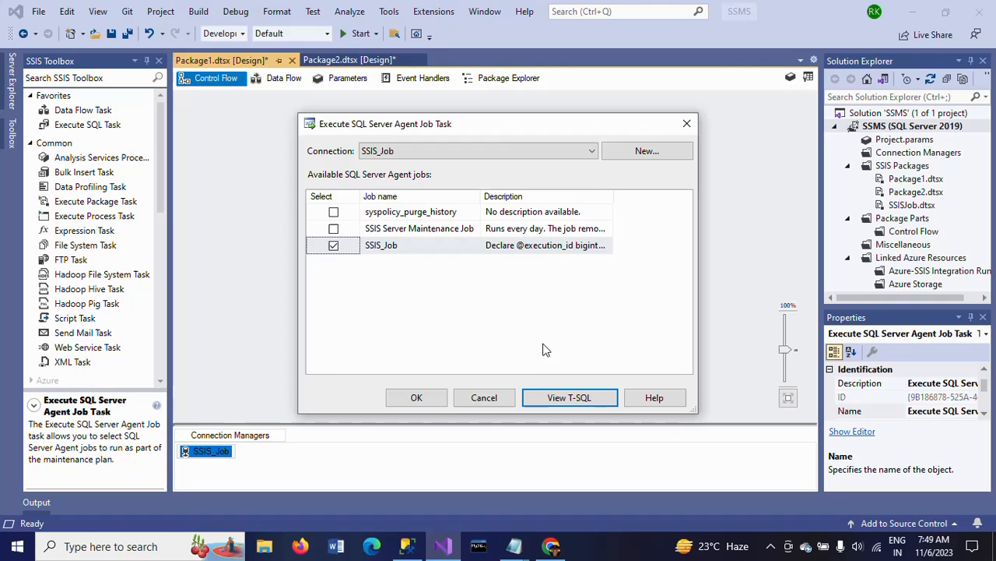
mouse_move(447, 349)
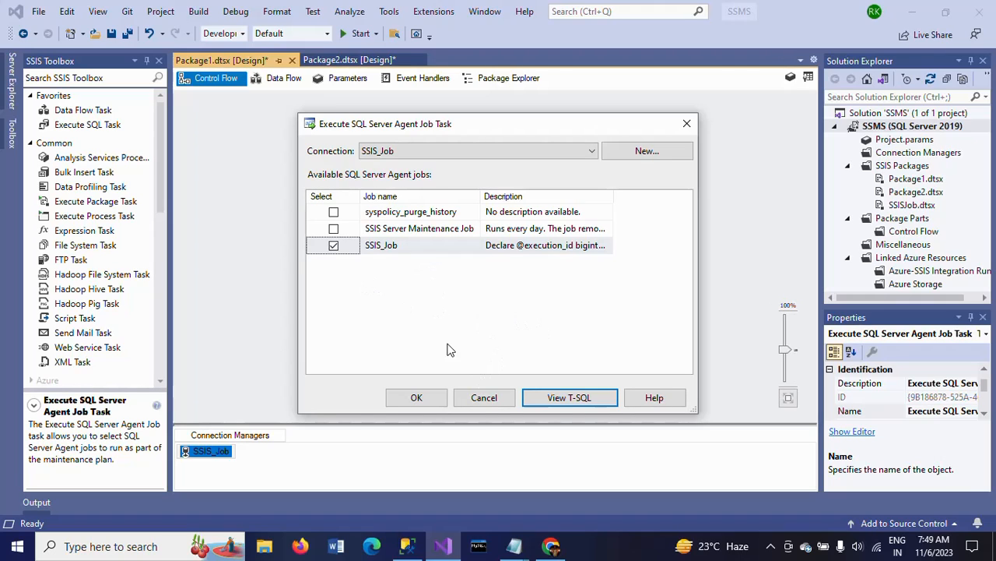
mouse_move(335, 138)
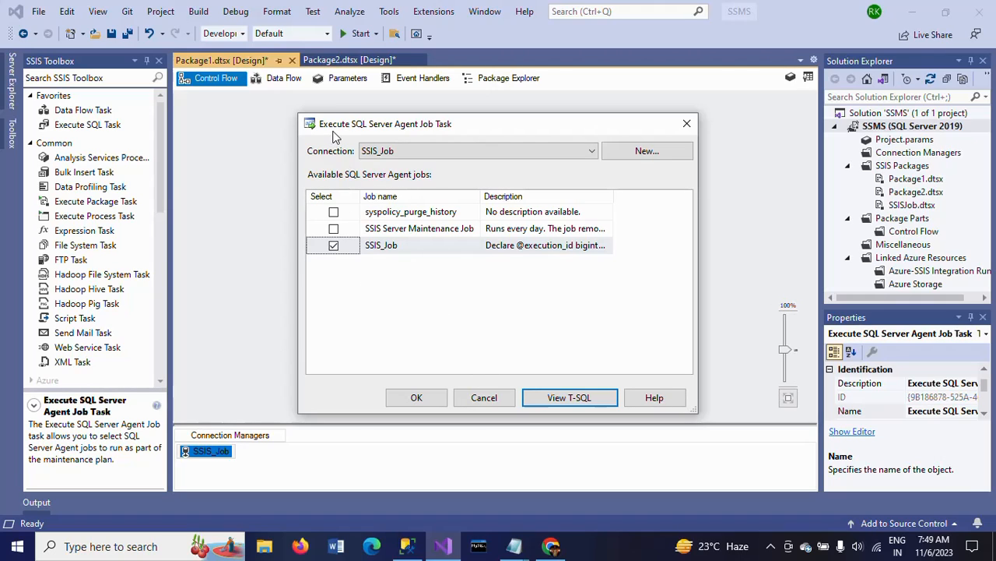
mouse_move(440, 138)
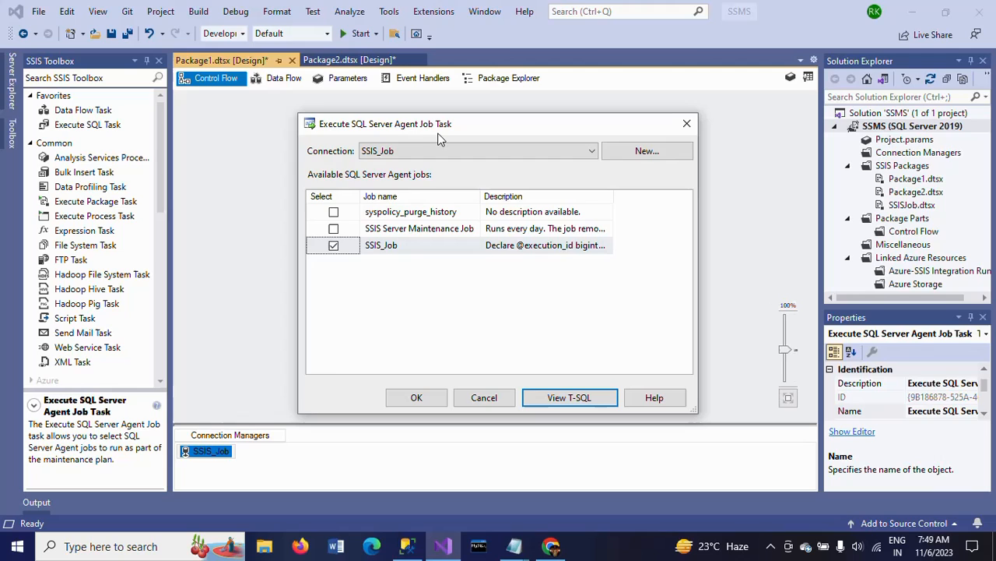
left_click(416, 397)
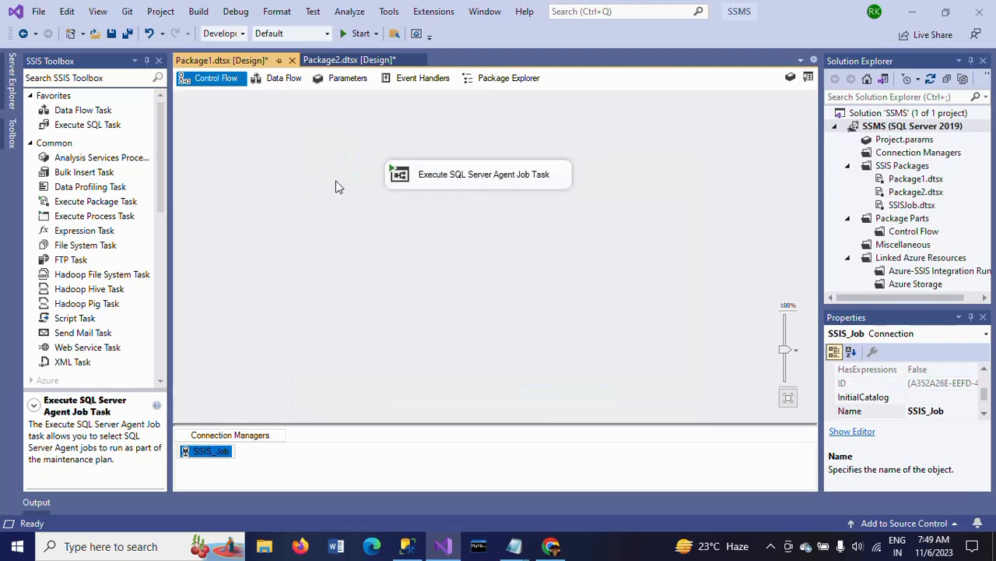
Debug Package1 until the Agent Job Task succeeds, then stop debugging
left_click(341, 262)
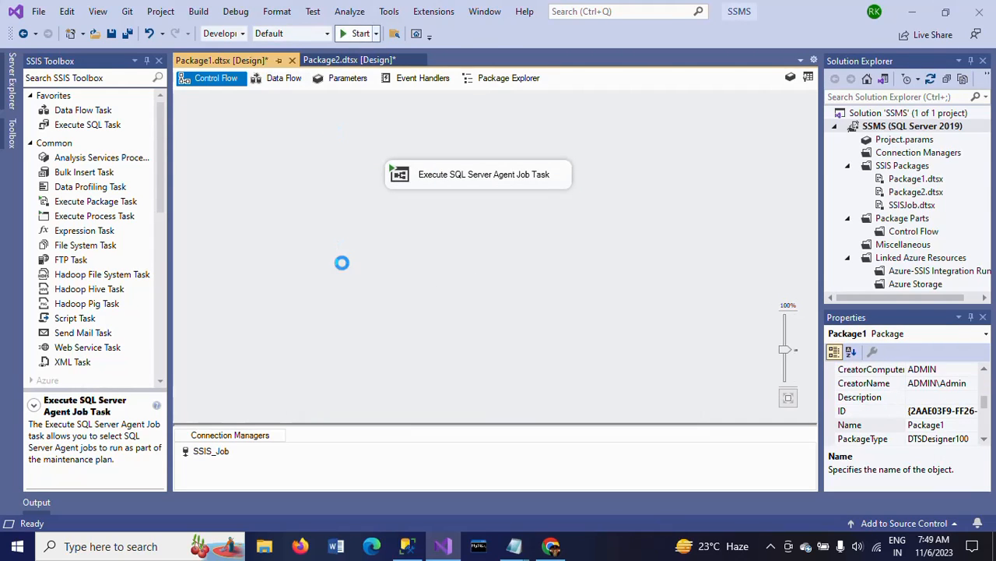
left_click(355, 33)
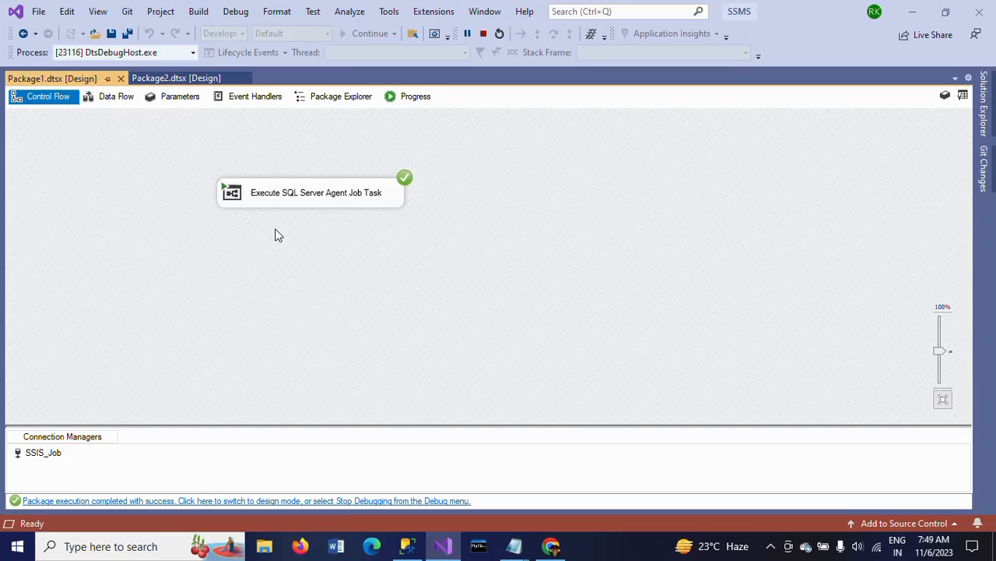
mouse_move(282, 208)
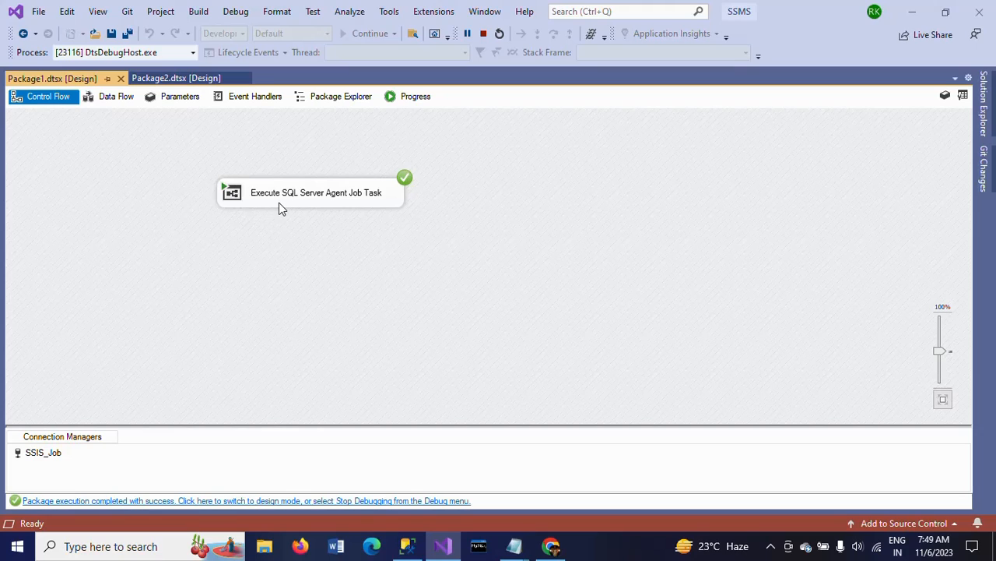
mouse_move(484, 70)
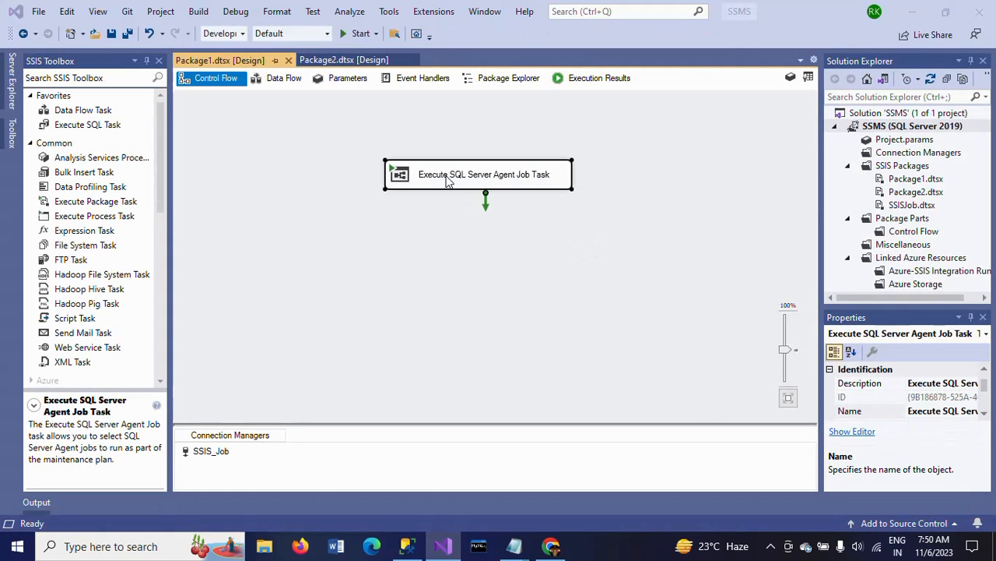
Reopen the Execute SQL Server Agent Job Task editor to confirm SSIS_Job is checked
double_click(484, 174)
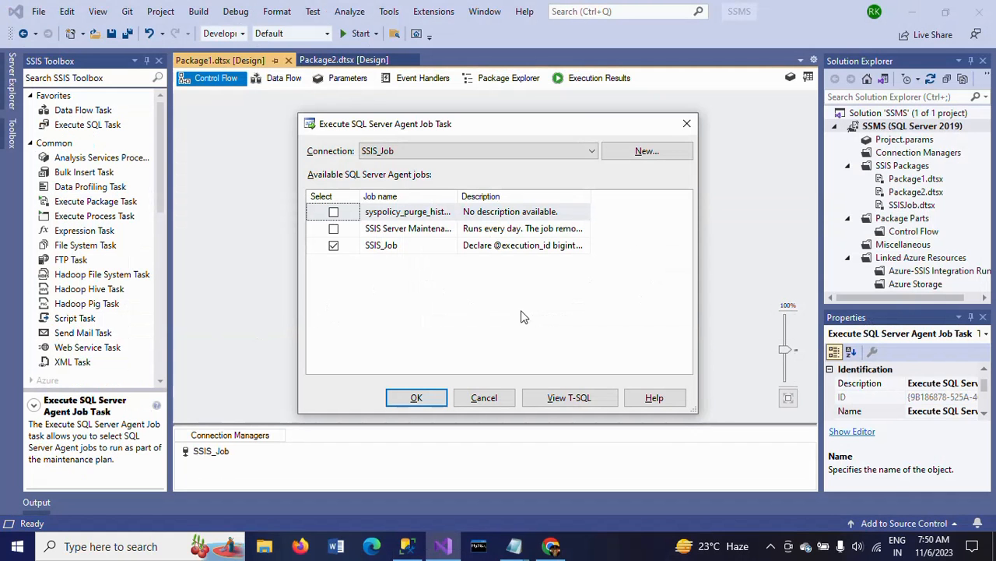
mouse_move(686, 124)
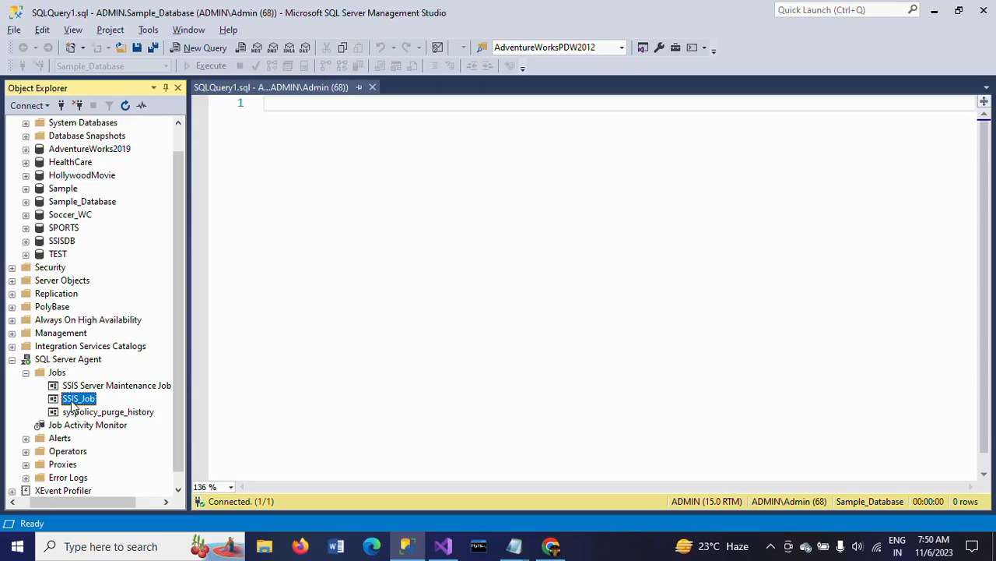
right_click(78, 398)
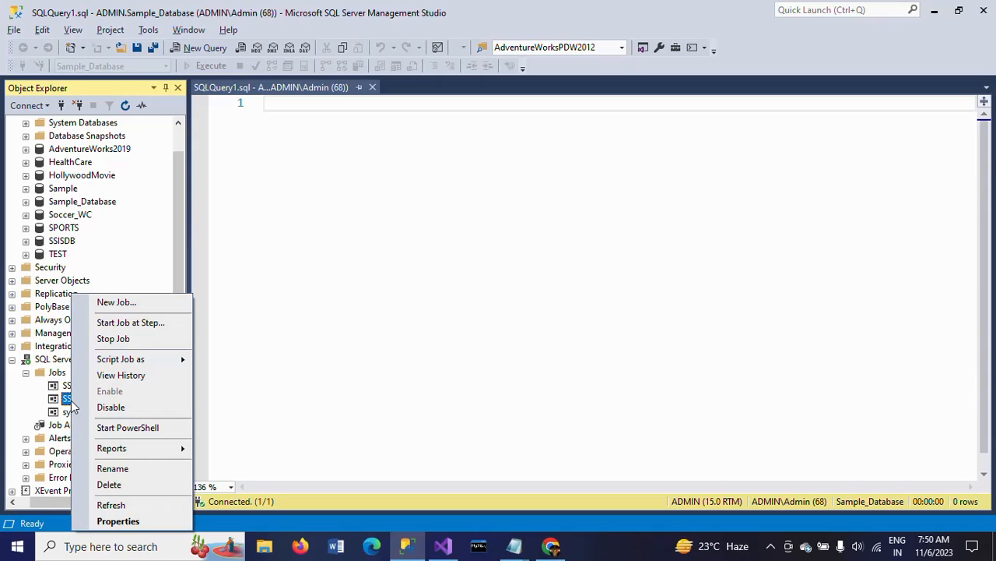
mouse_move(131, 322)
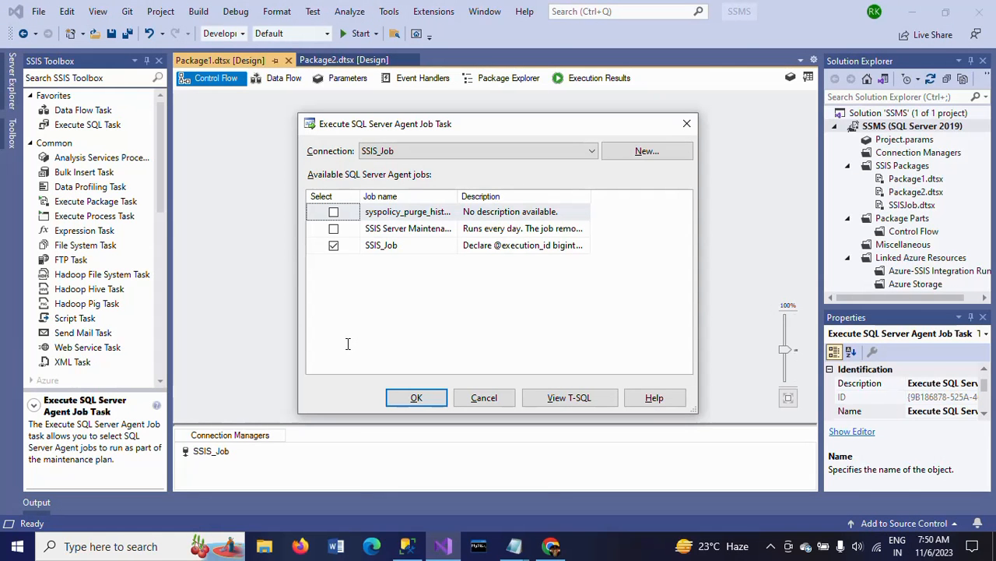
mouse_move(325, 146)
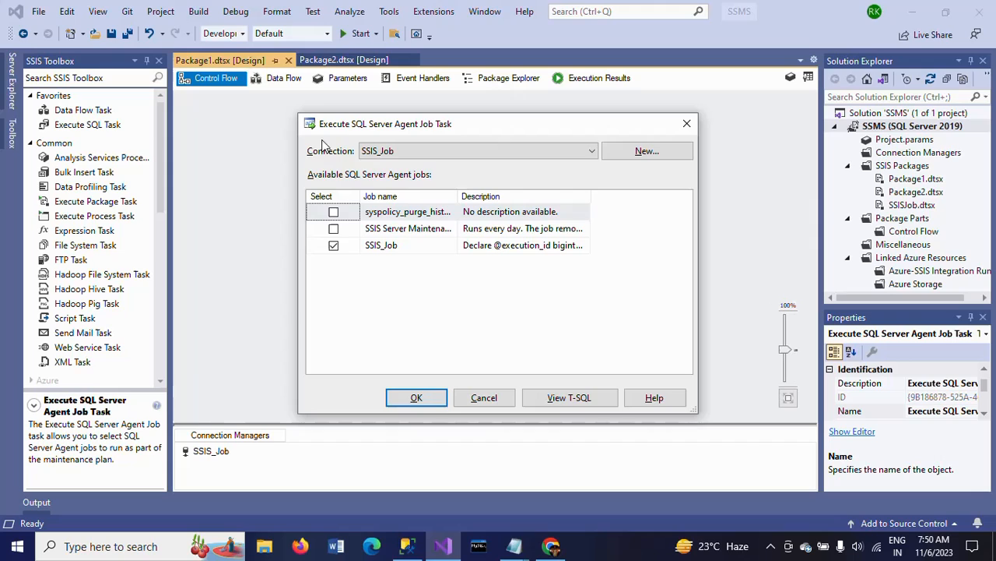
mouse_move(414, 131)
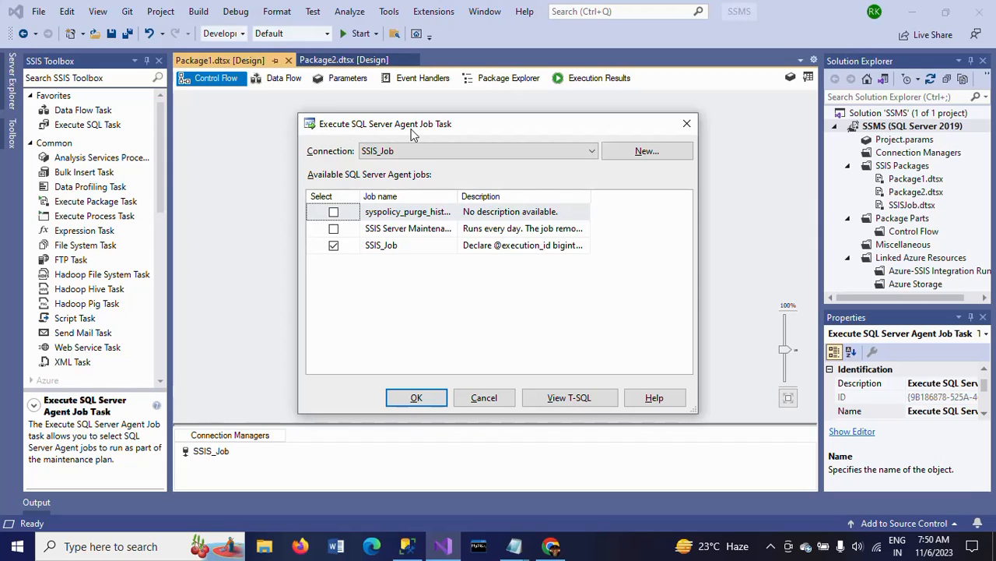
mouse_move(527, 303)
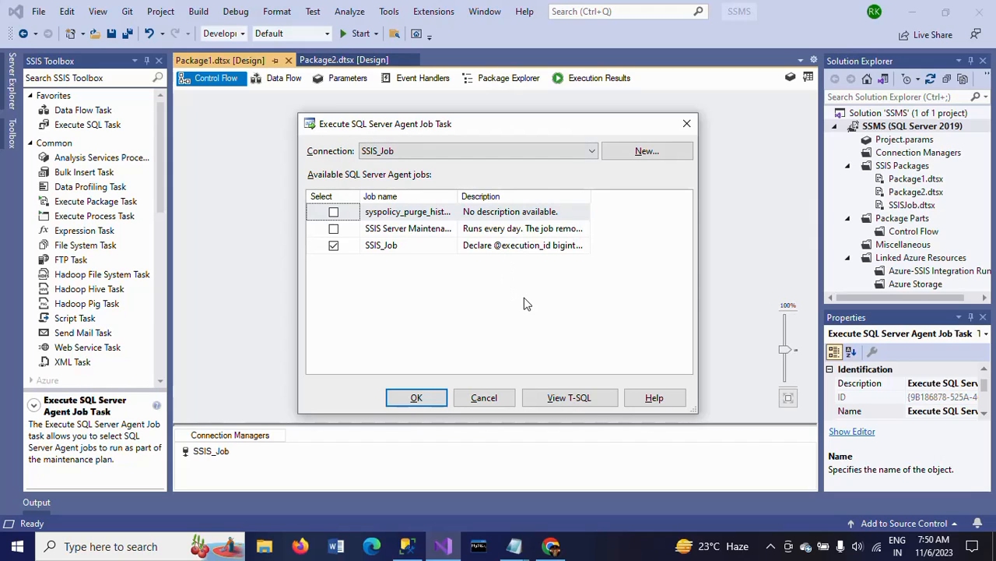
Accept the job task editor with OK, keeping SSIS_Job selected
left_click(416, 397)
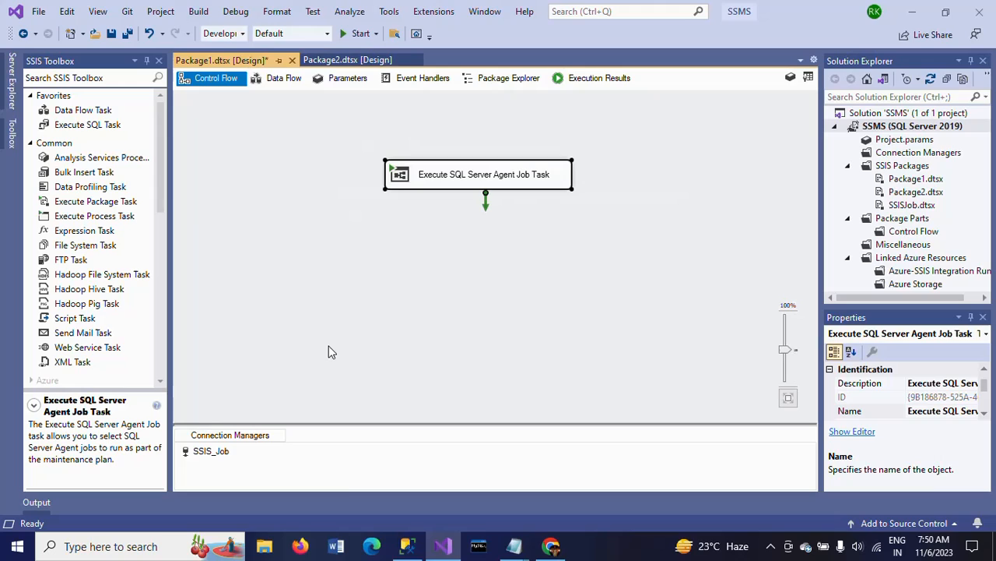